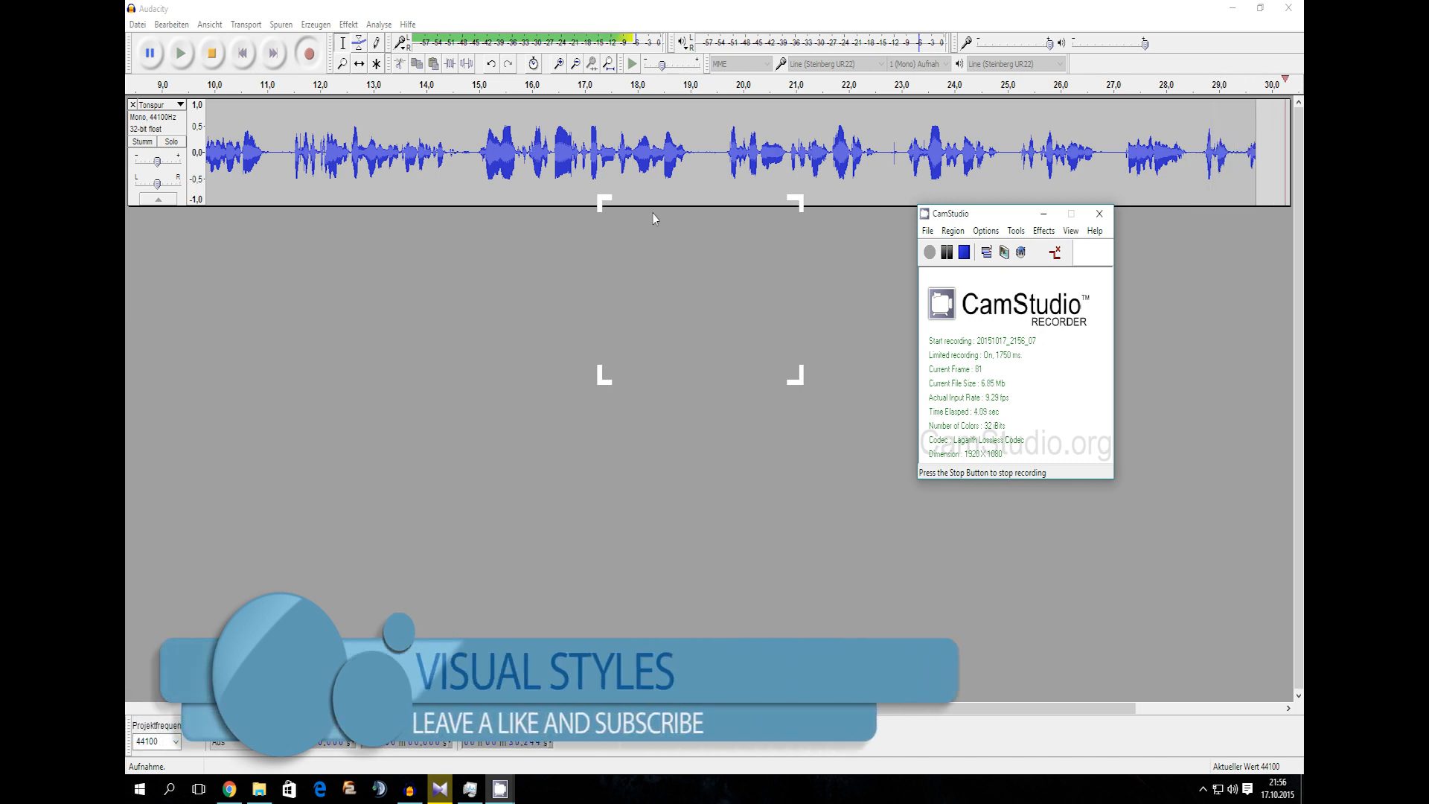
Step: Bring the Chrome window with the DeviantArt Gray Minimal Theme page in front of Audacity
{"action": "left_click", "coordinate": [229, 790]}
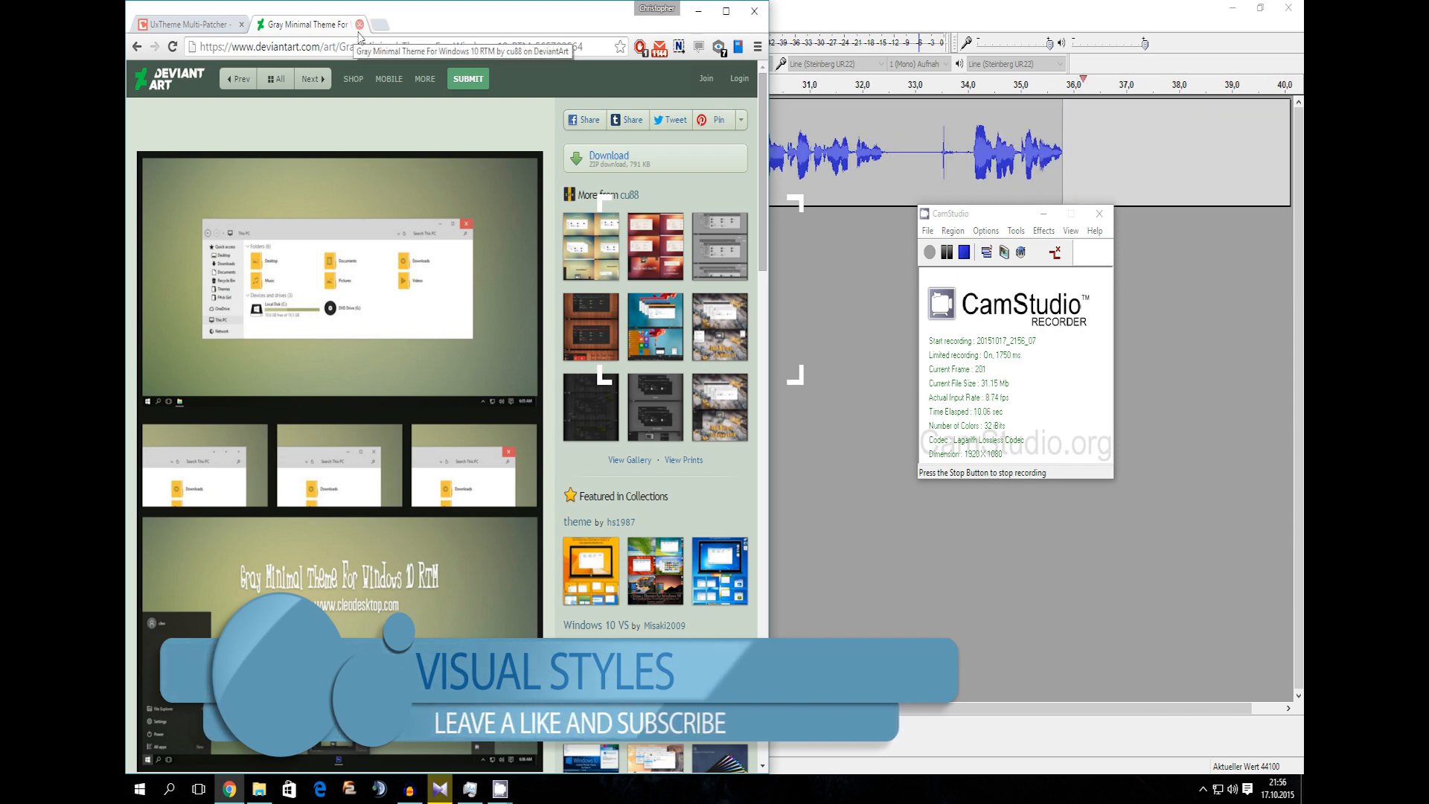
Step: Start the ux142patcher.zip download via 'Manuelle Installation' from the CHIP Online server
{"action": "left_click", "coordinate": [188, 24]}
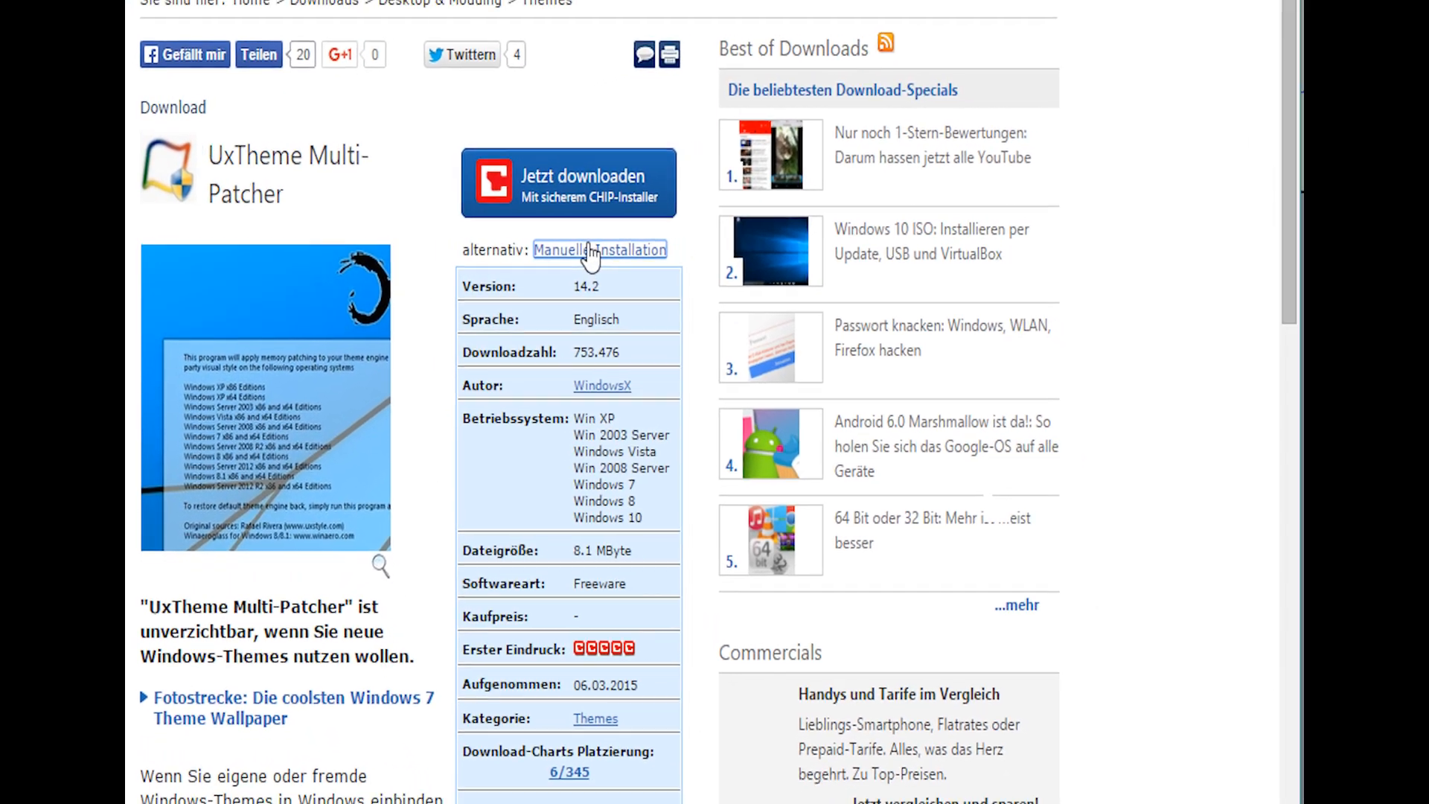
{"action": "left_click", "coordinate": [599, 250]}
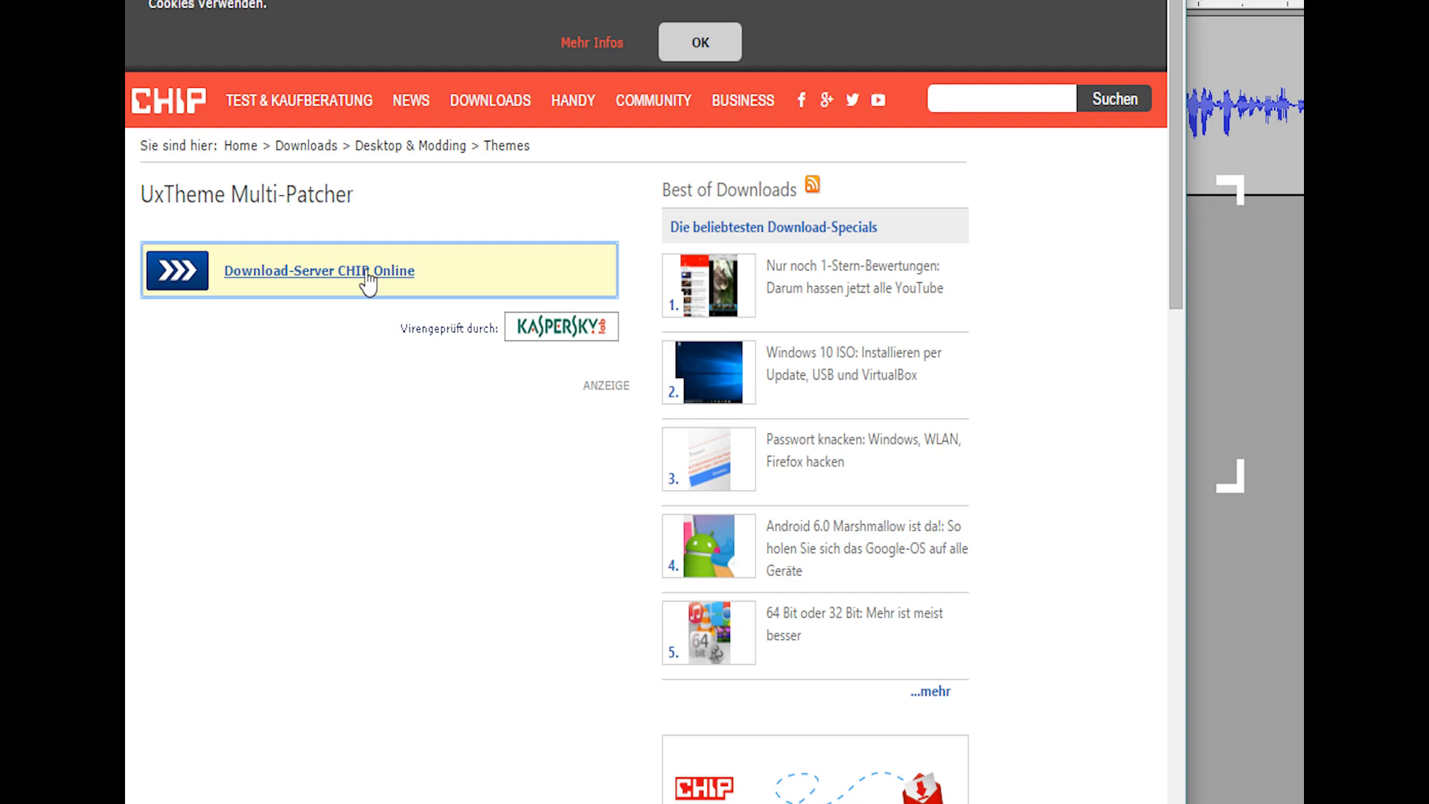
{"action": "left_click", "coordinate": [318, 271]}
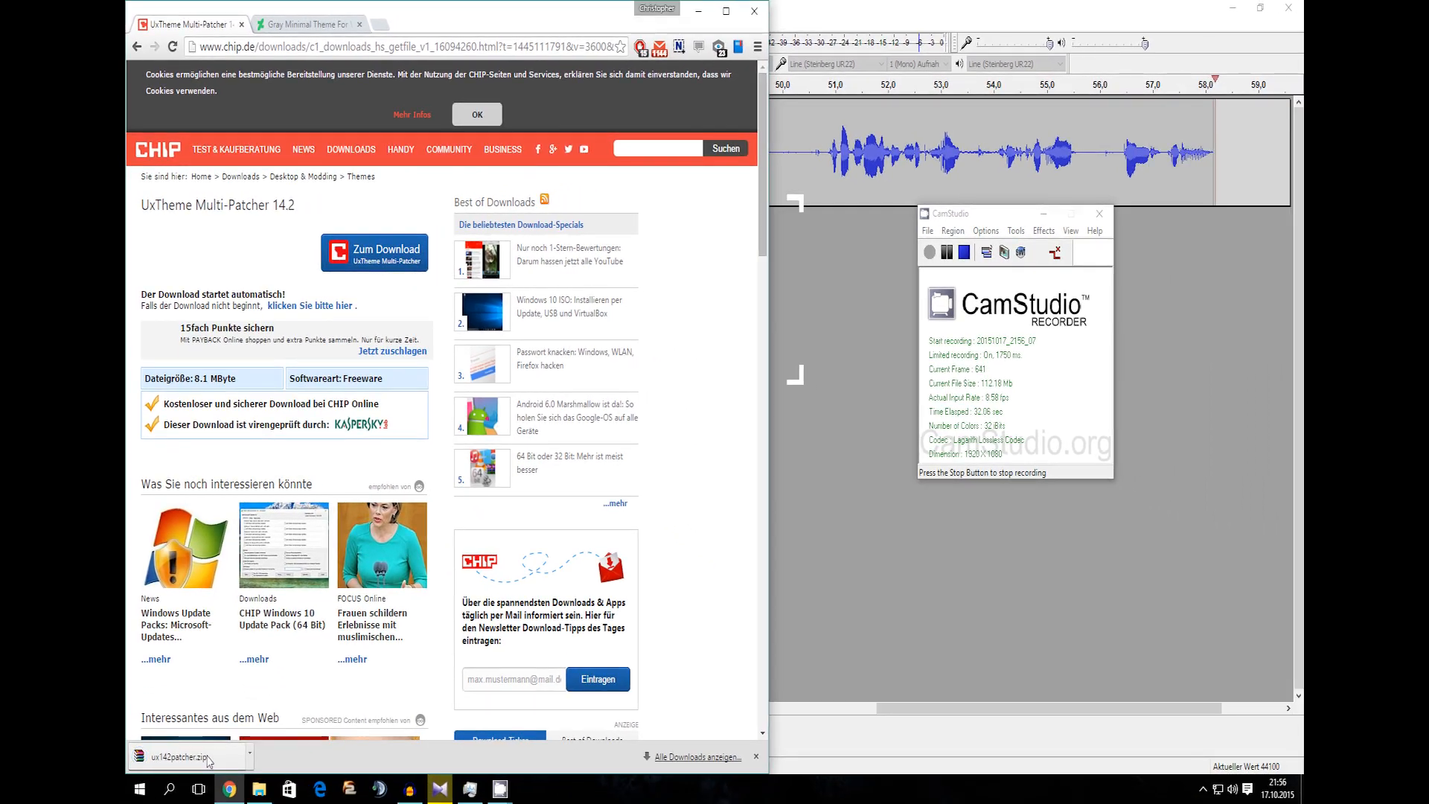
Step: Open ux142patcher.zip in WinRAR and dismiss the extraction dialog without extracting
{"action": "left_click", "coordinate": [181, 758]}
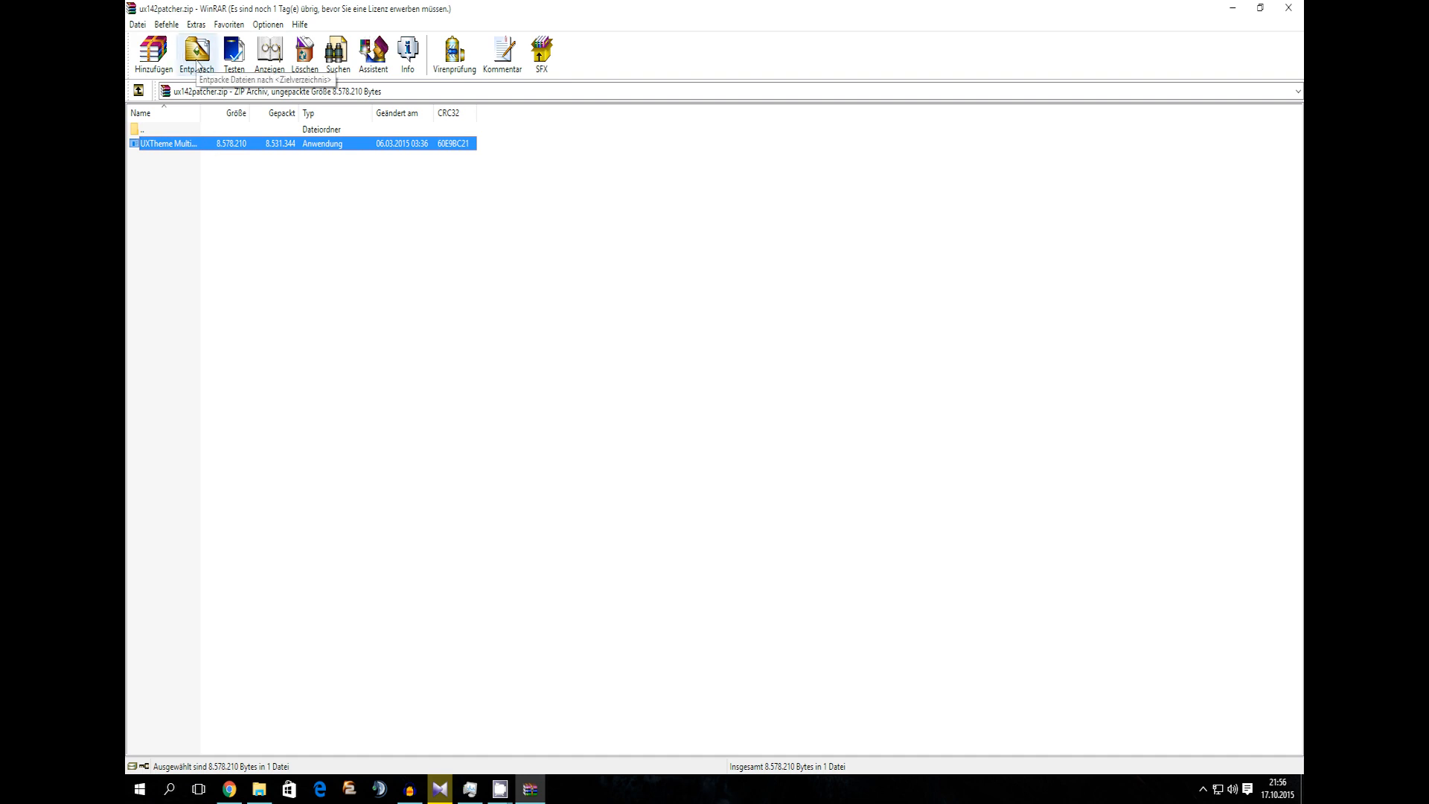
{"action": "left_click", "coordinate": [196, 54]}
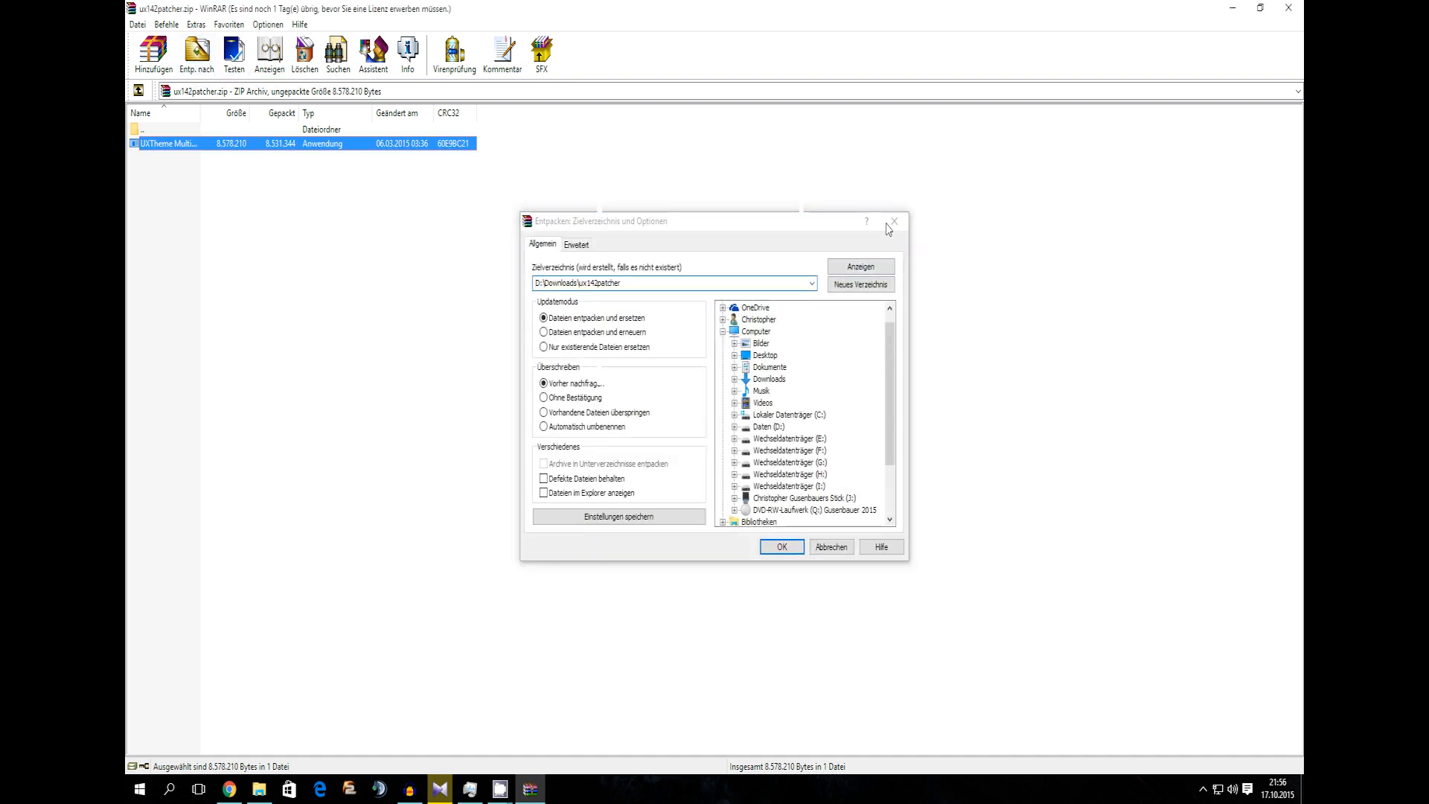
{"action": "left_click", "coordinate": [892, 220]}
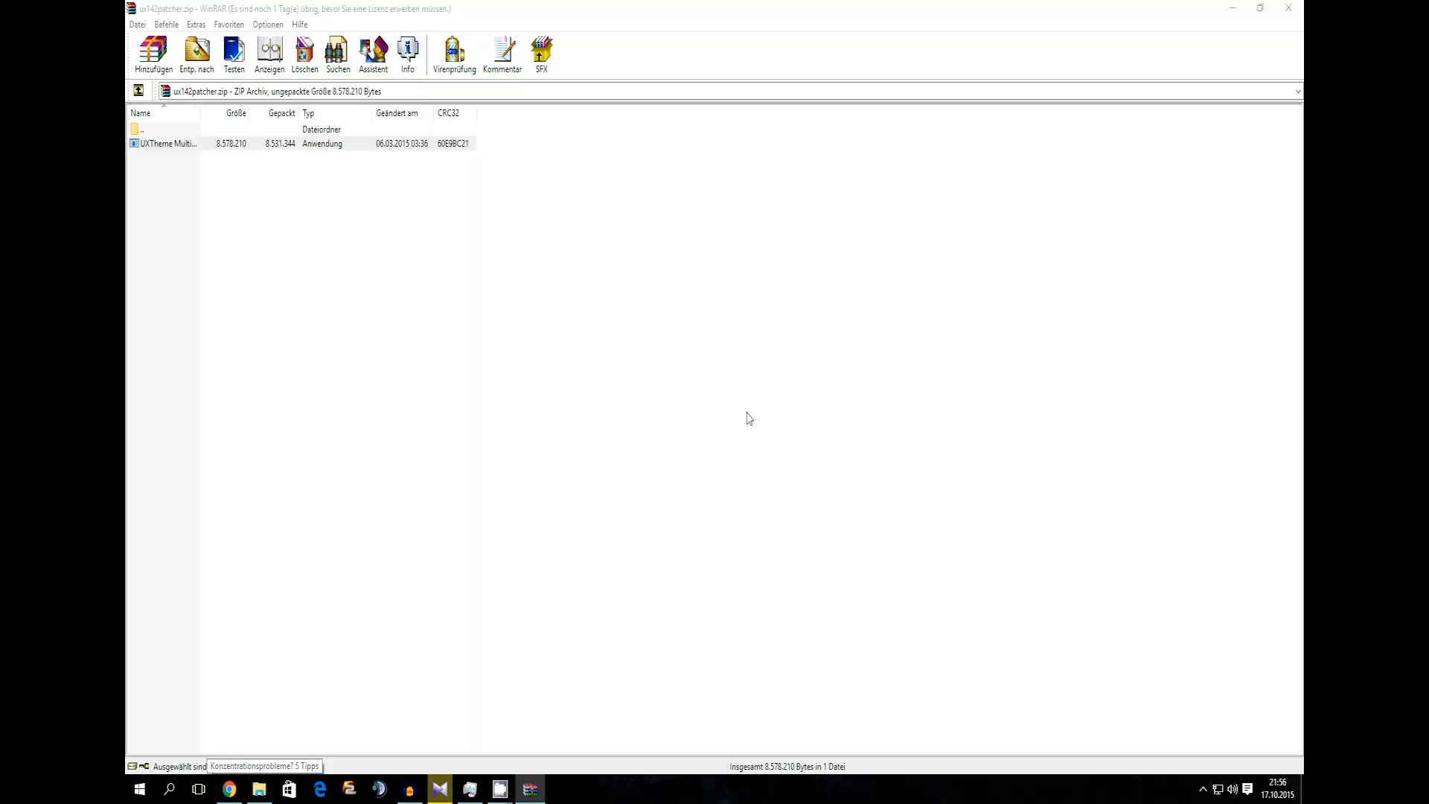
Step: Run UxTheme Multi-Patcher from the archive, apply the patch and acknowledge the Finished message
{"action": "double_click", "coordinate": [165, 143]}
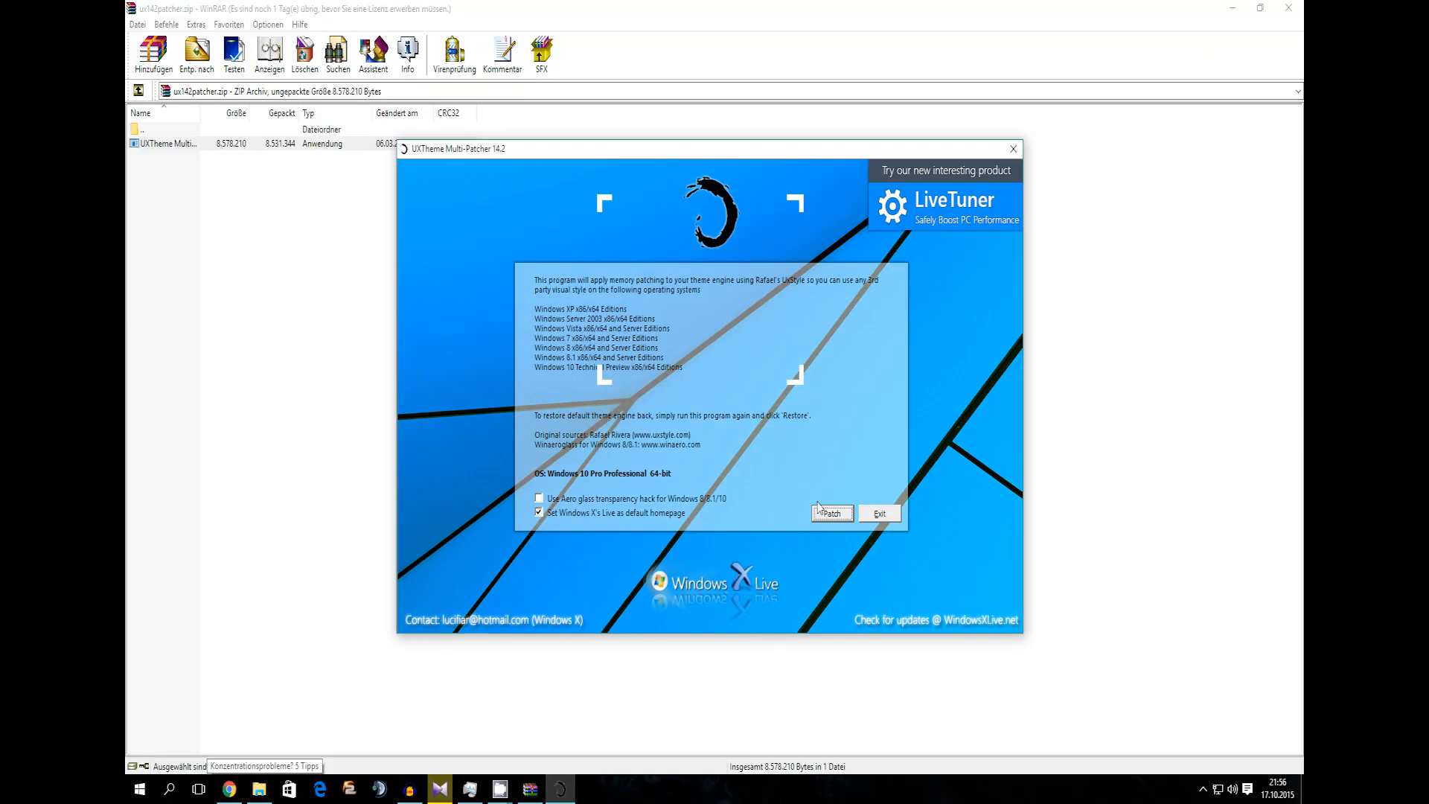
{"action": "mouse_move", "coordinate": [668, 539]}
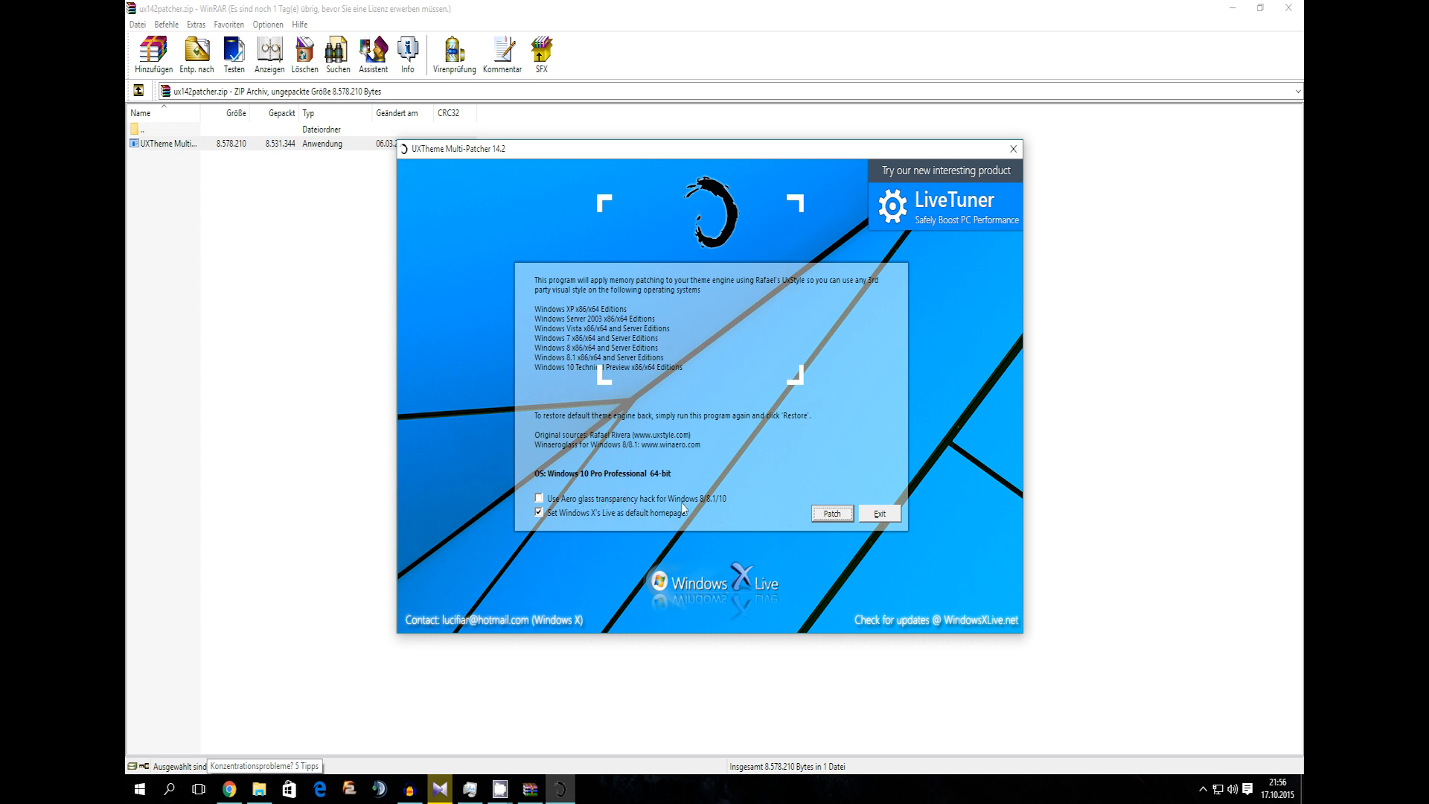
{"action": "mouse_move", "coordinate": [745, 508]}
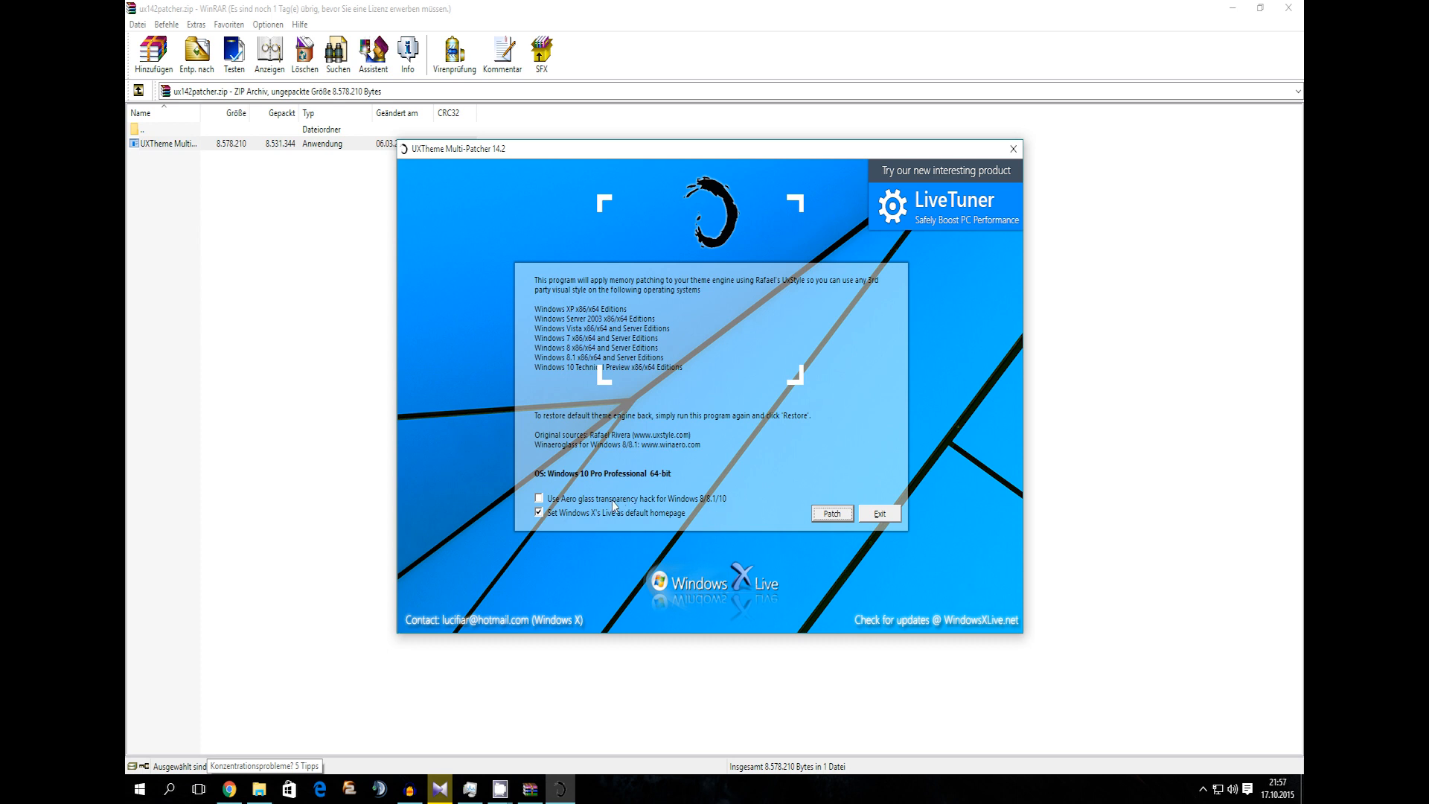
{"action": "mouse_move", "coordinate": [638, 506]}
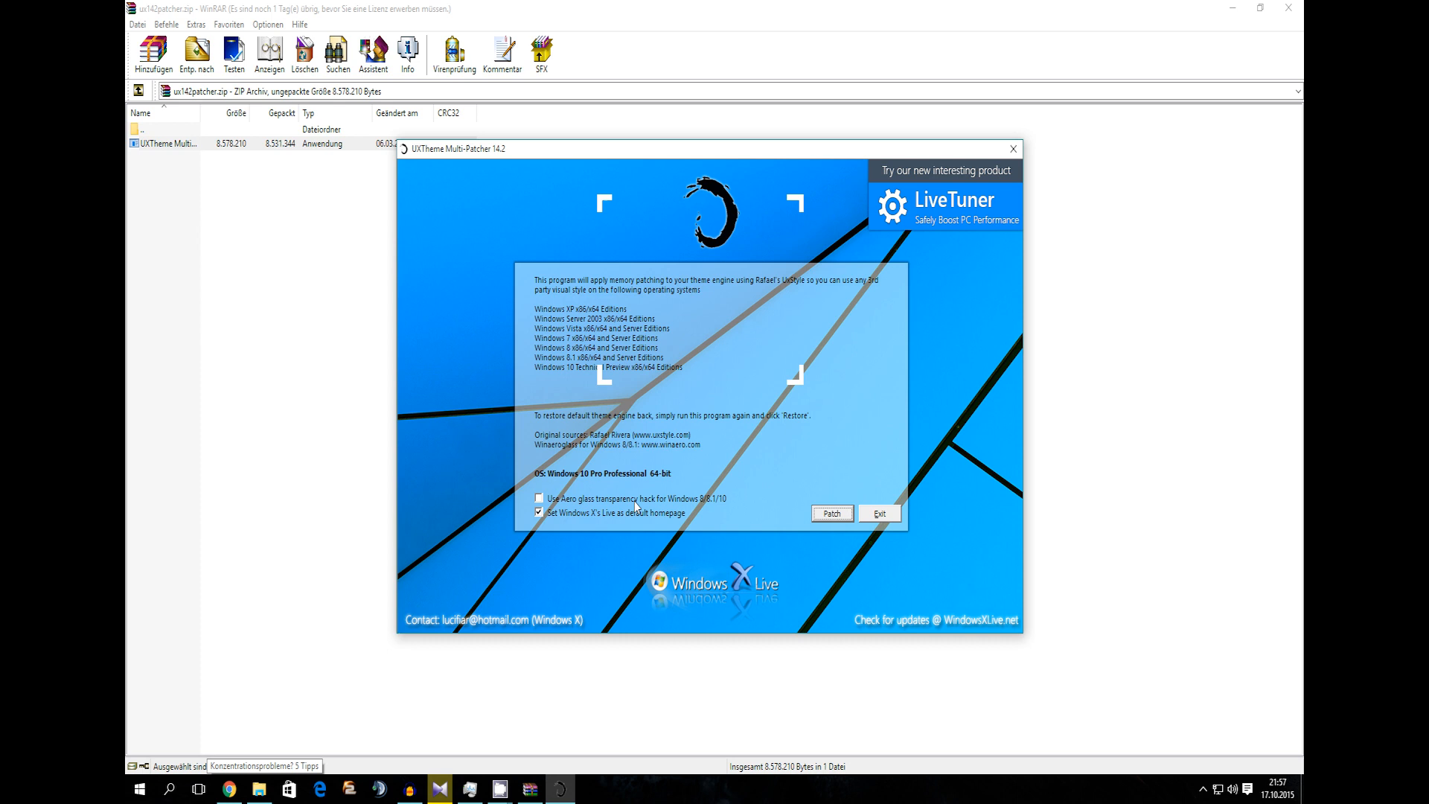
{"action": "mouse_move", "coordinate": [829, 206]}
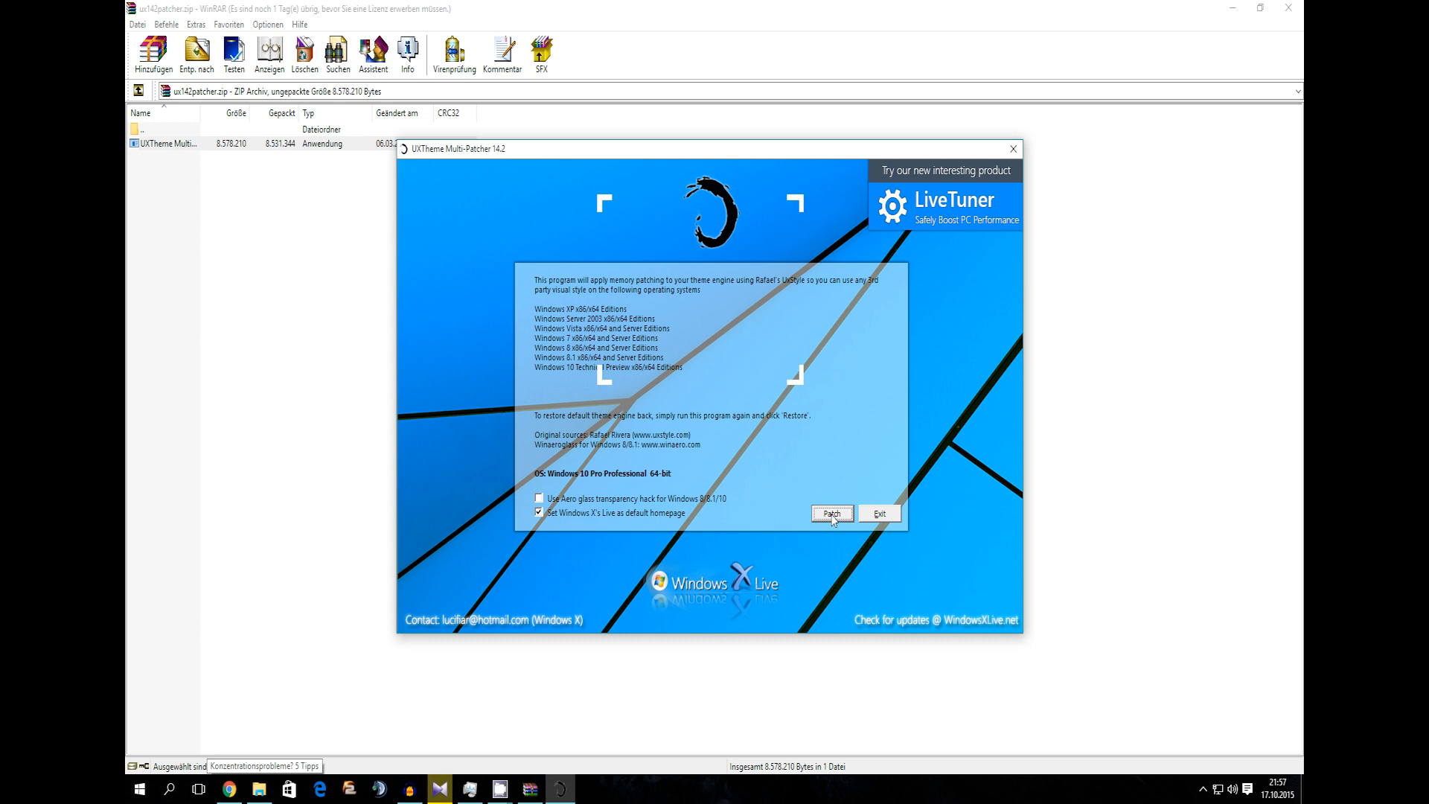
{"action": "left_click", "coordinate": [830, 514]}
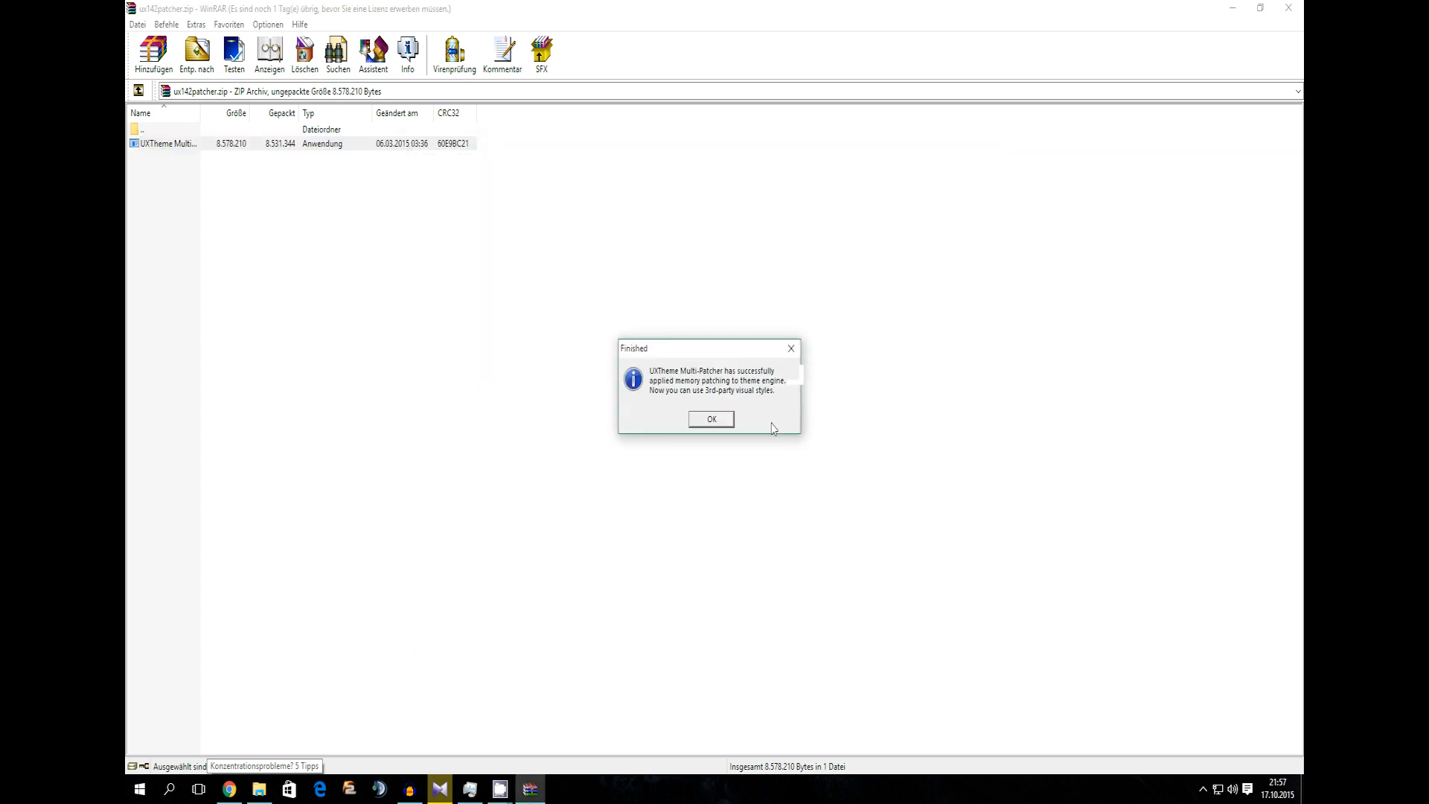
{"action": "mouse_move", "coordinate": [758, 298]}
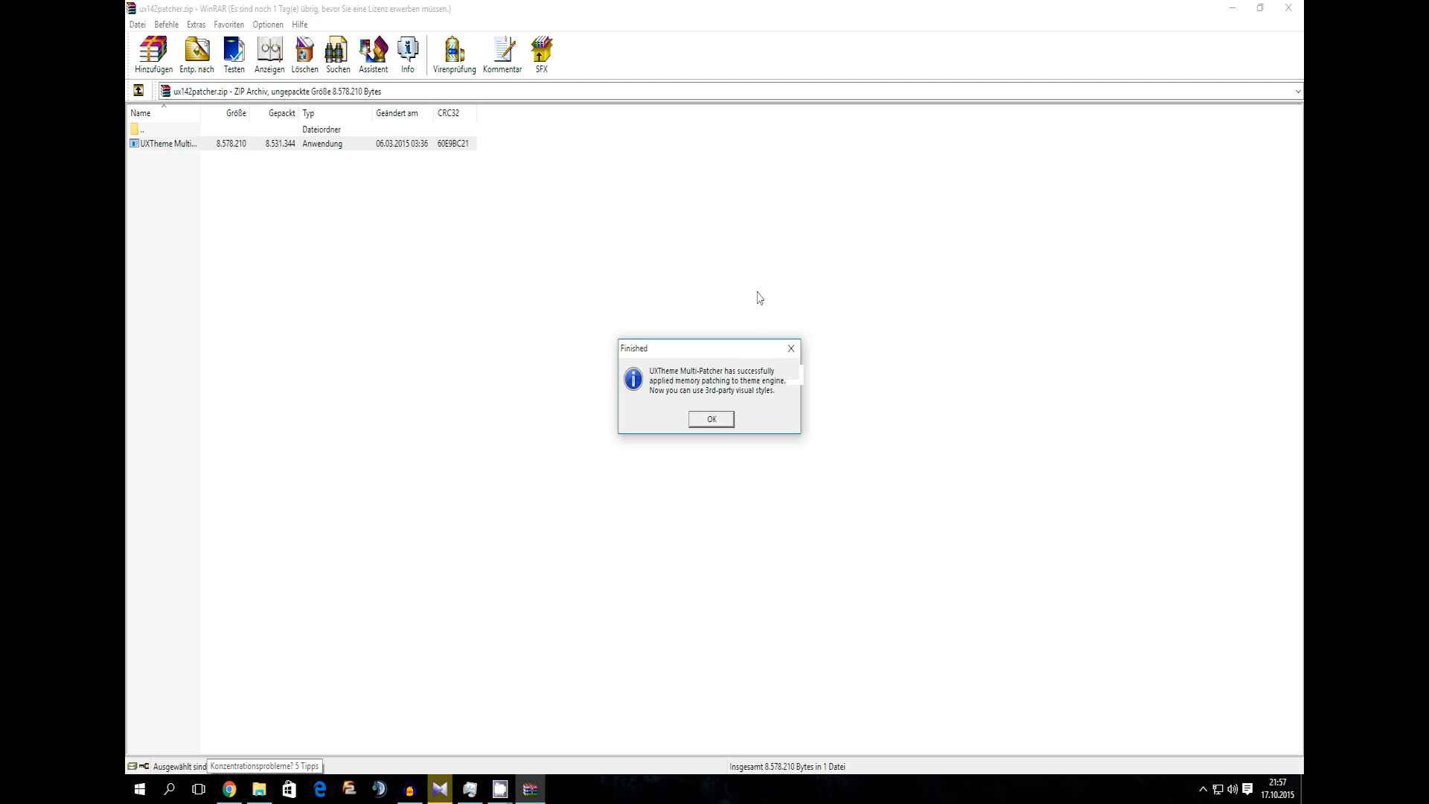
{"action": "left_click", "coordinate": [710, 418]}
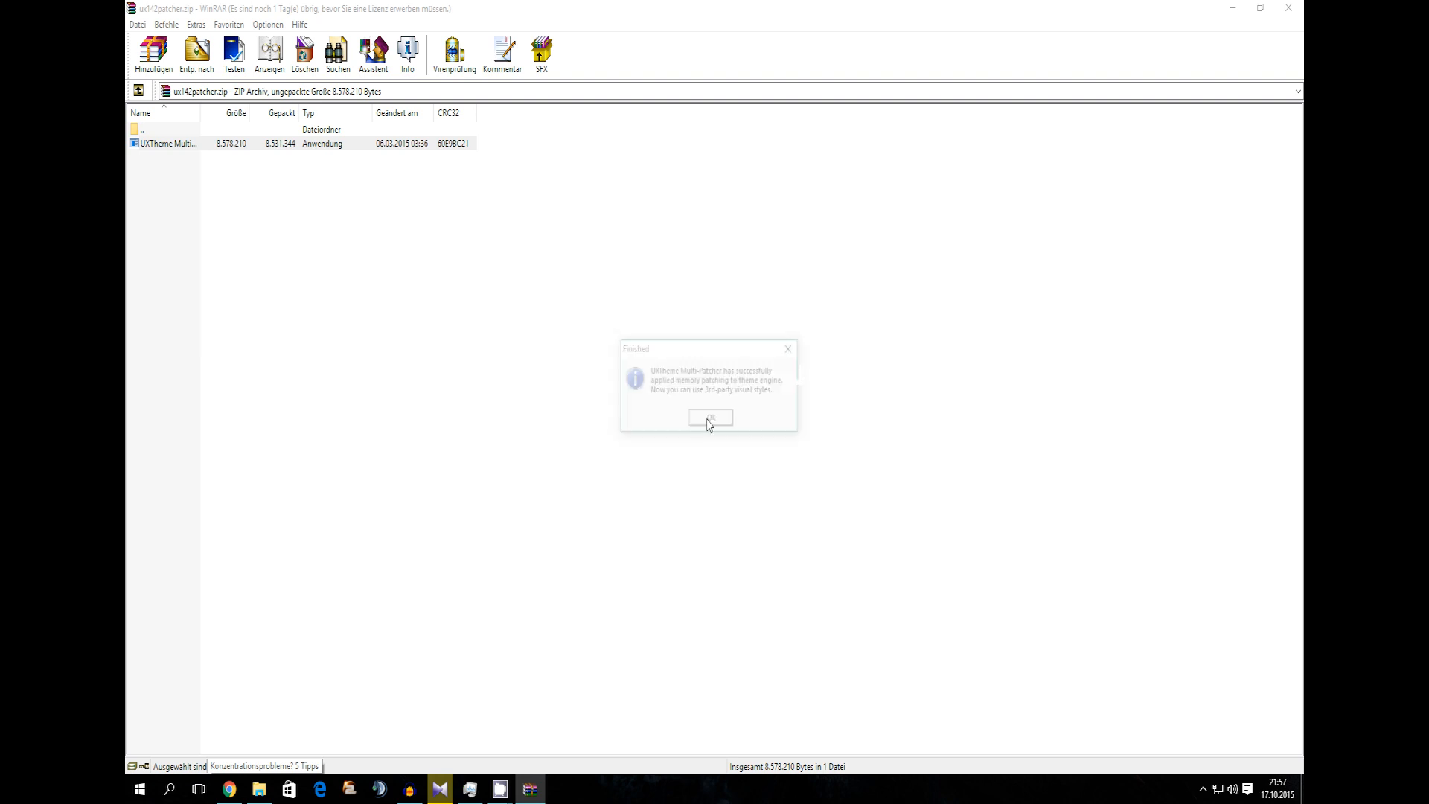
Step: Return to the Gray Minimal Theme page and load deviantart in a new tab's address bar
{"action": "left_click", "coordinate": [710, 417]}
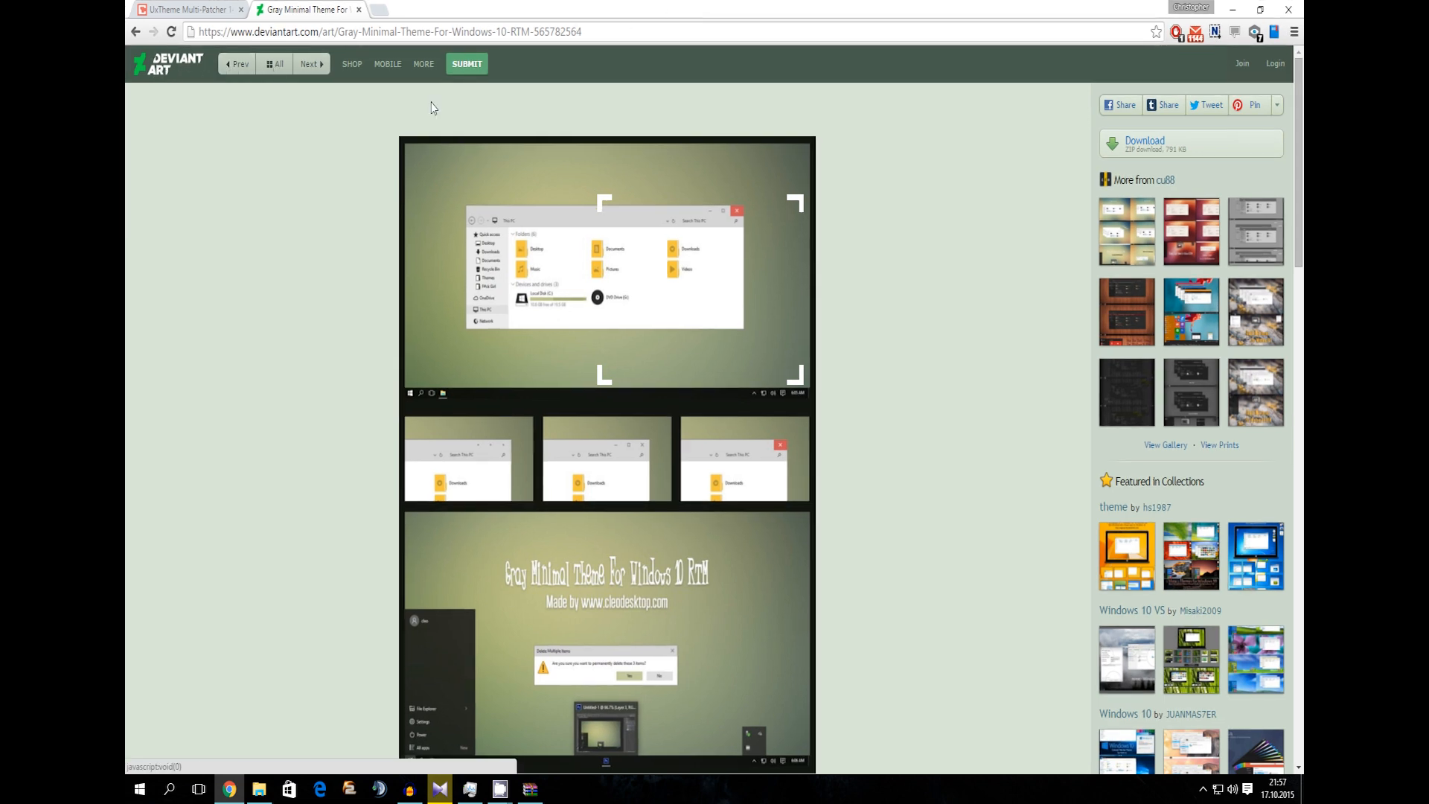
{"action": "scroll", "scroll_direction": "down", "scroll_amount": 3}
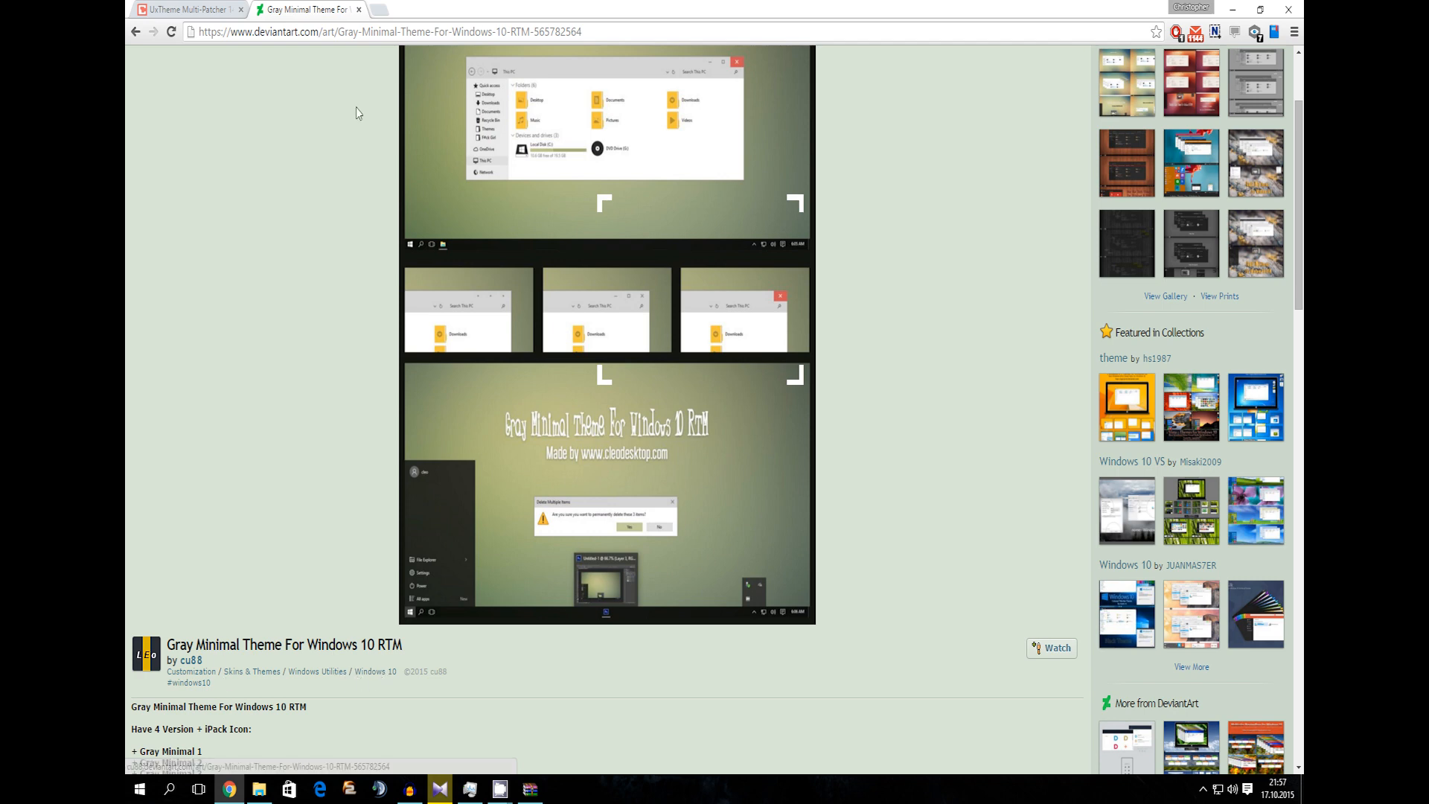
{"action": "type", "text": "deviantart.com"}
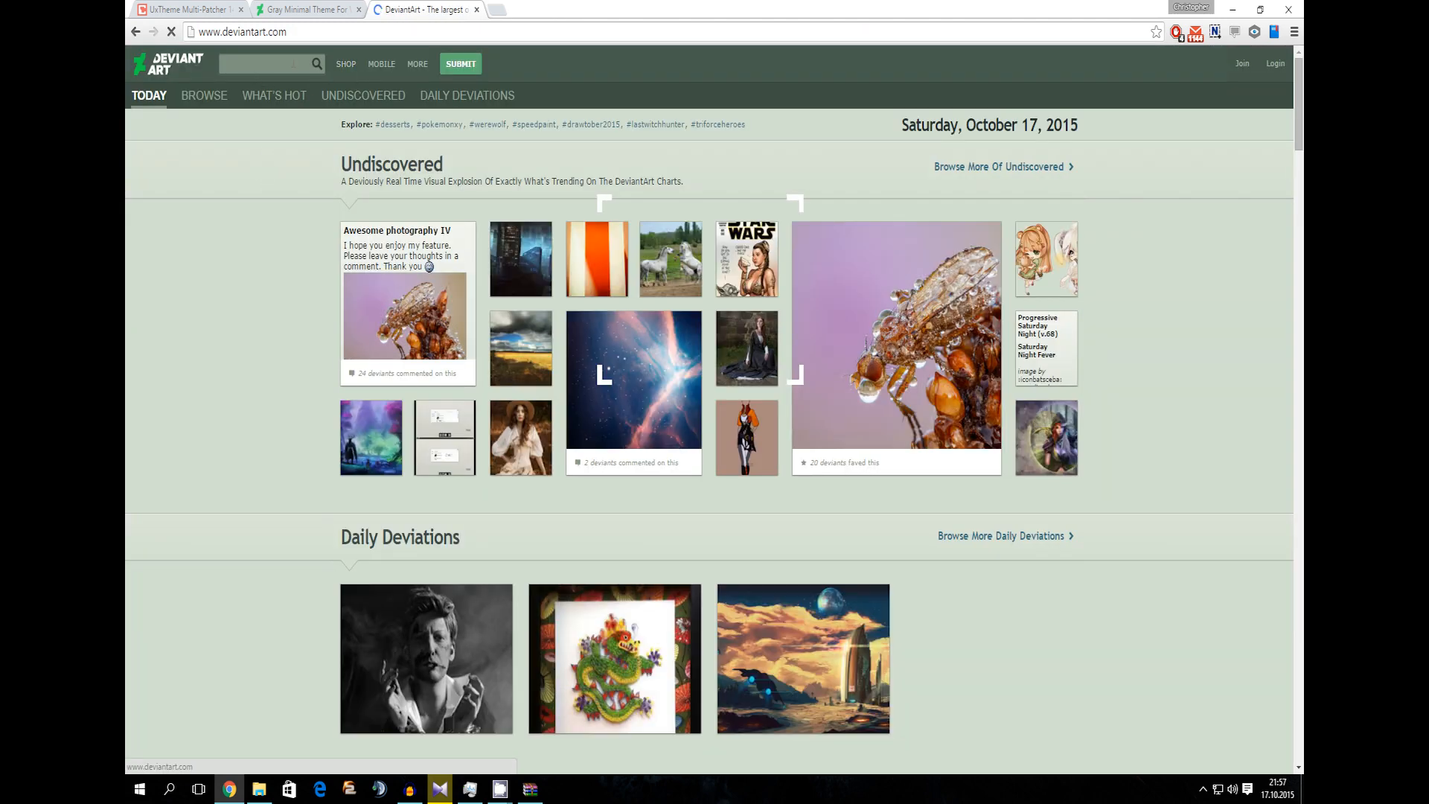
Step: Search DeviantArt for 'windows 10', view the Dark Theme result, then return to the Gray Minimal page
{"action": "type", "text": "W"}
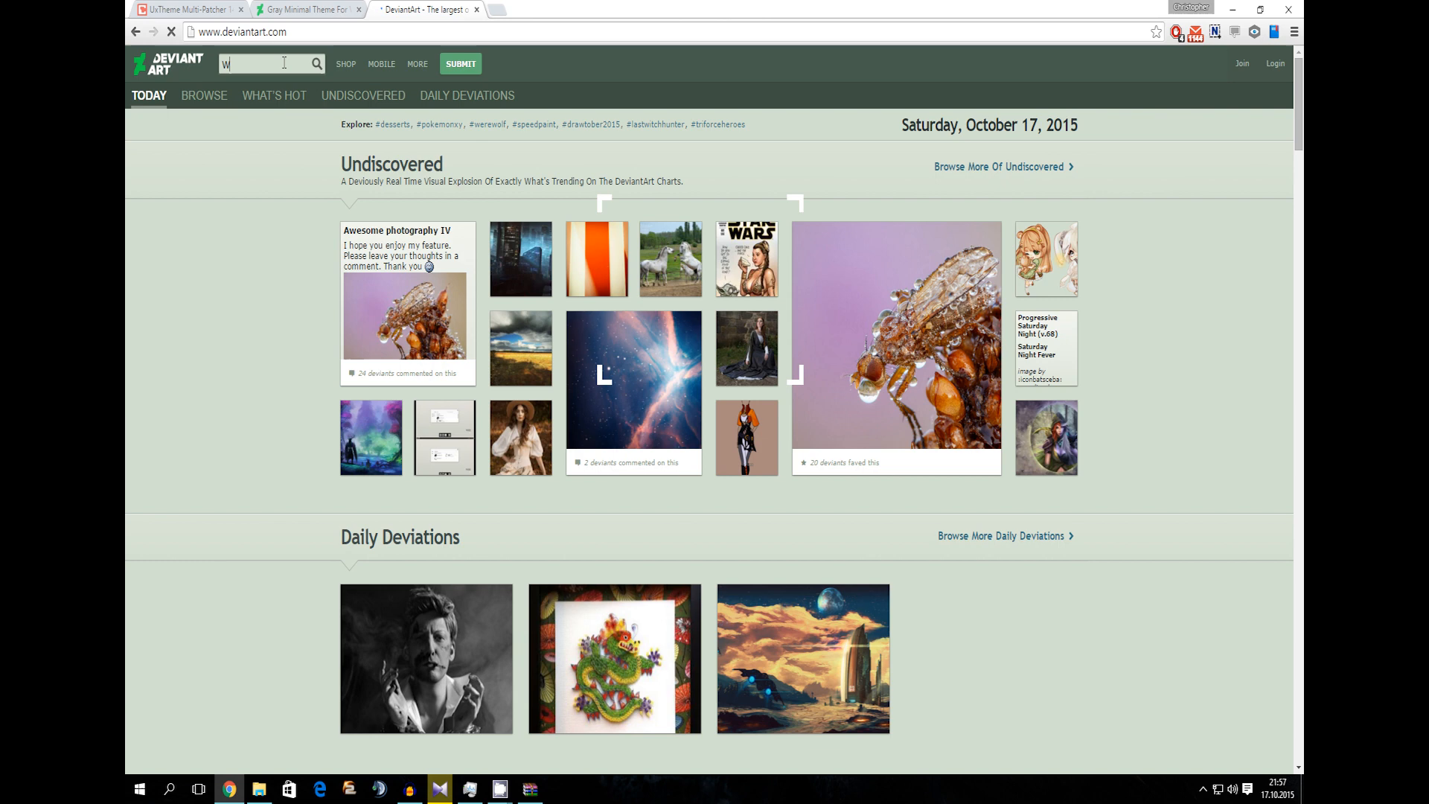
{"action": "type", "text": "windows 10"}
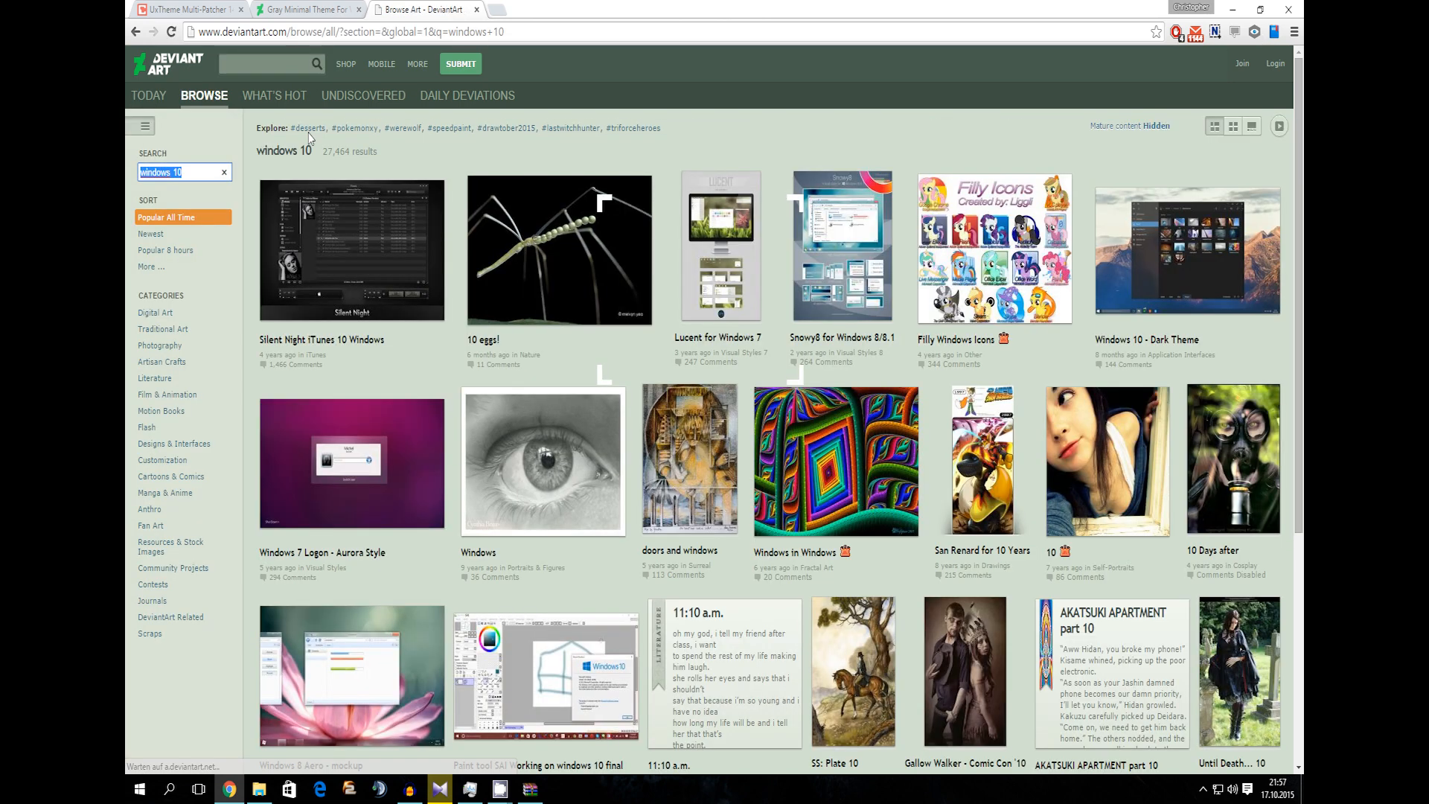
{"action": "mouse_move", "coordinate": [667, 396]}
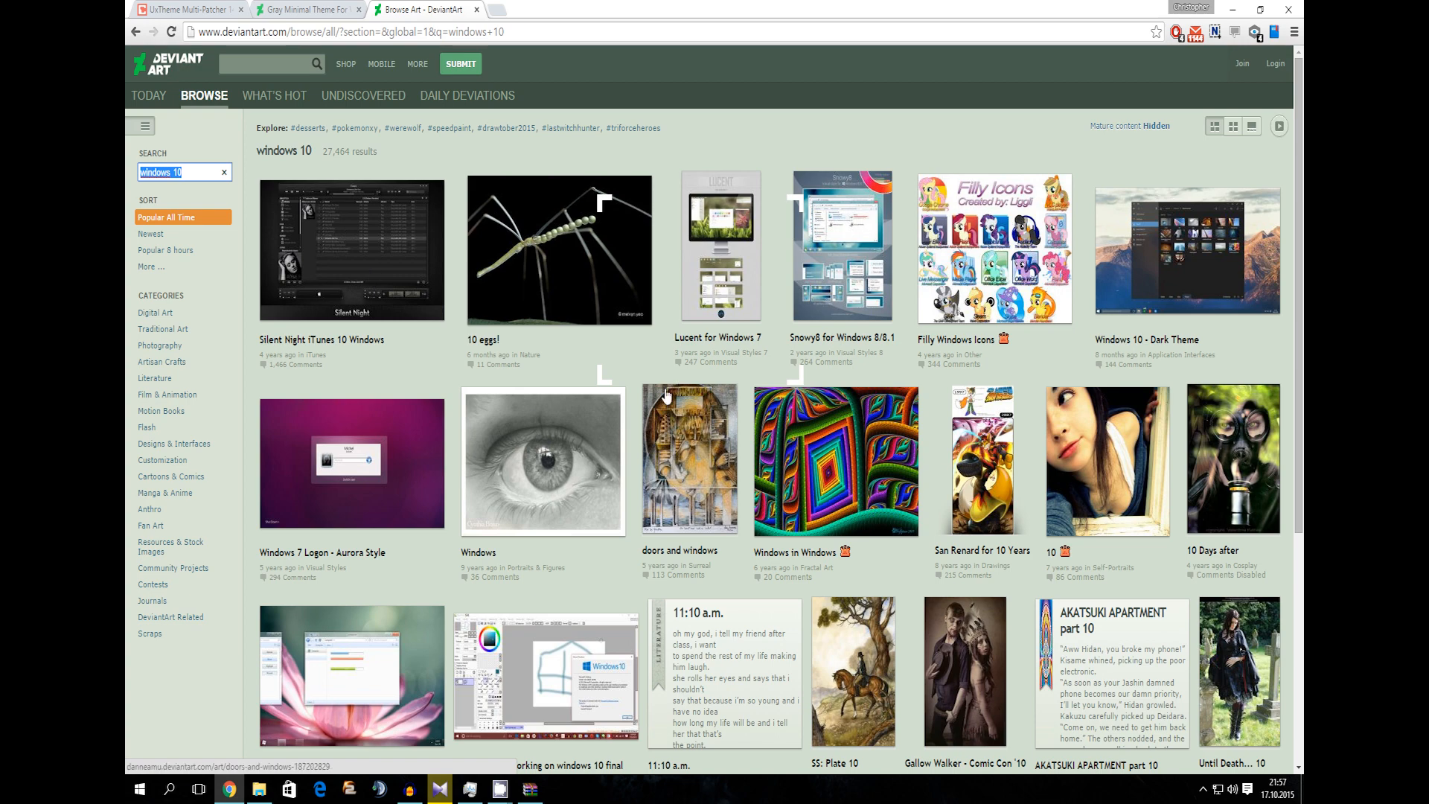
{"action": "scroll", "scroll_direction": "down", "scroll_amount": 3}
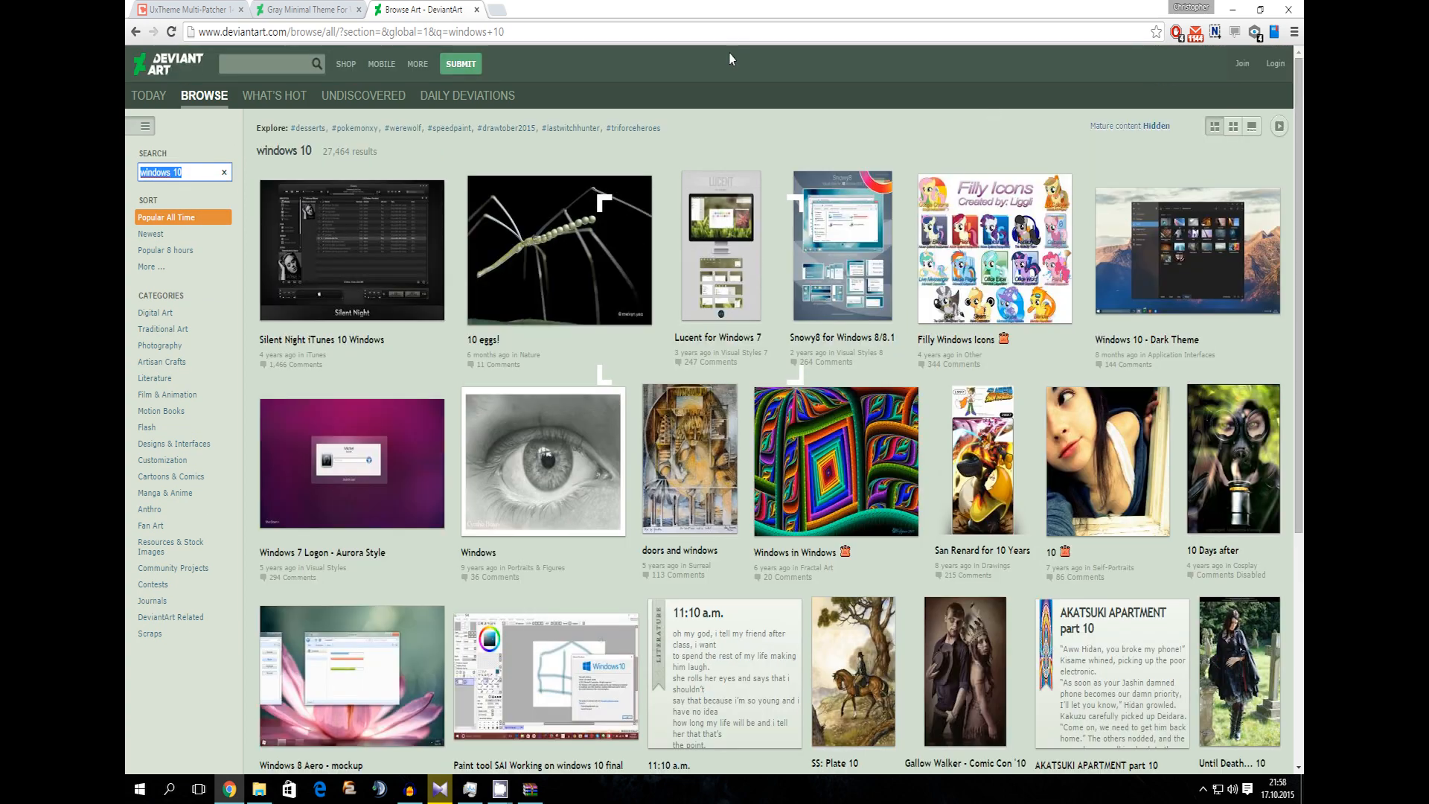
{"action": "mouse_move", "coordinate": [1214, 297]}
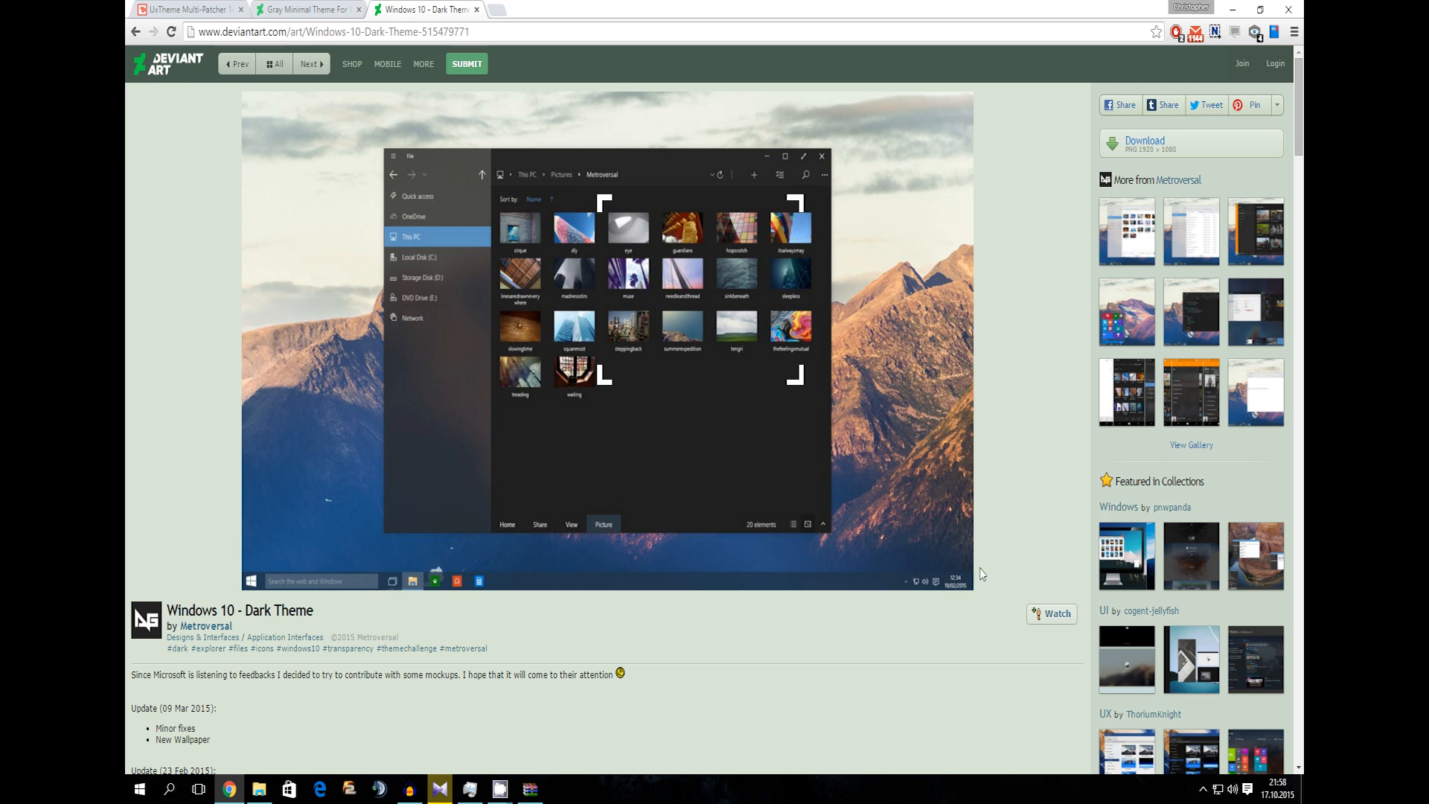
{"action": "left_click", "coordinate": [305, 8]}
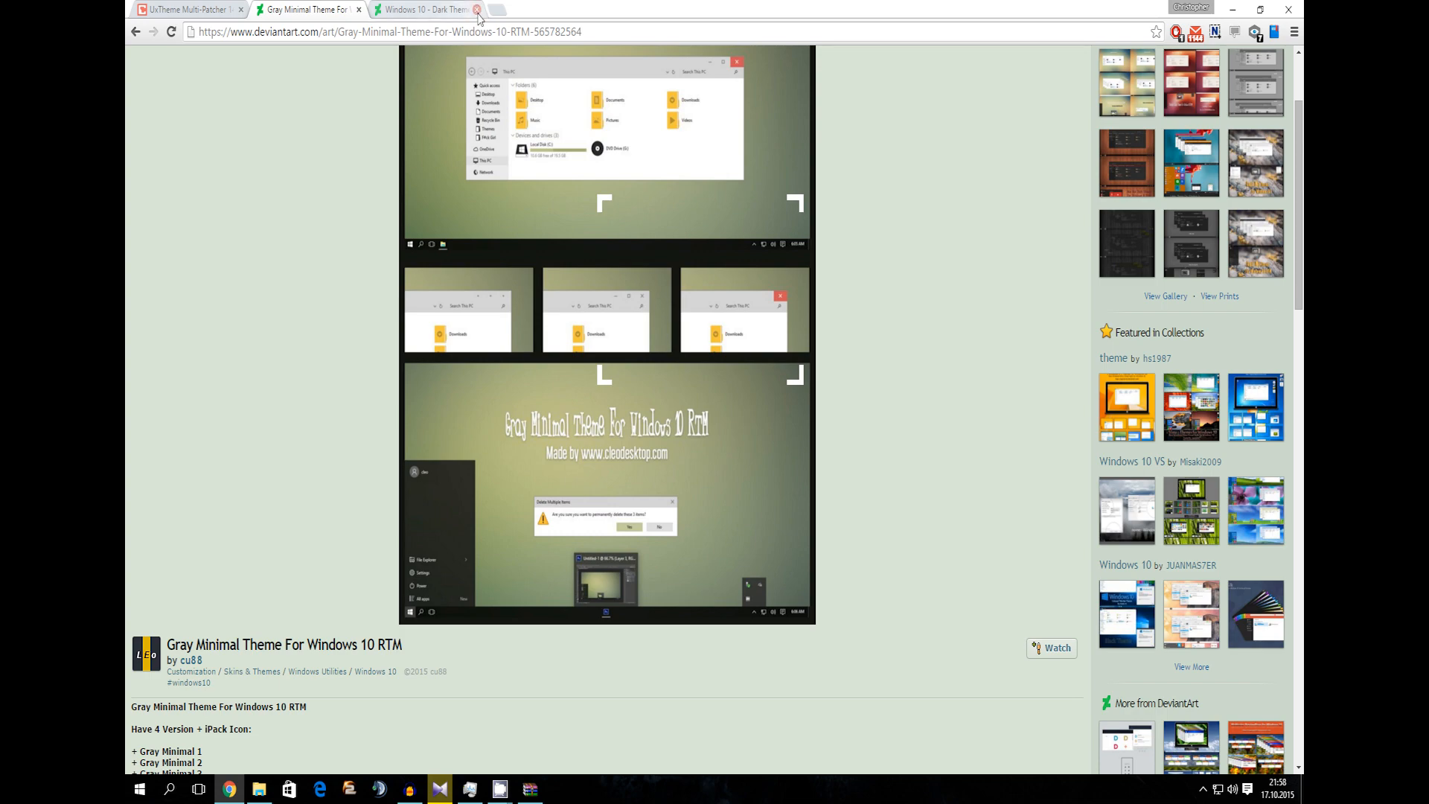
Step: Close the Dark Theme tab and download the Gray Minimal theme zip from its DeviantArt page
{"action": "left_click", "coordinate": [477, 9]}
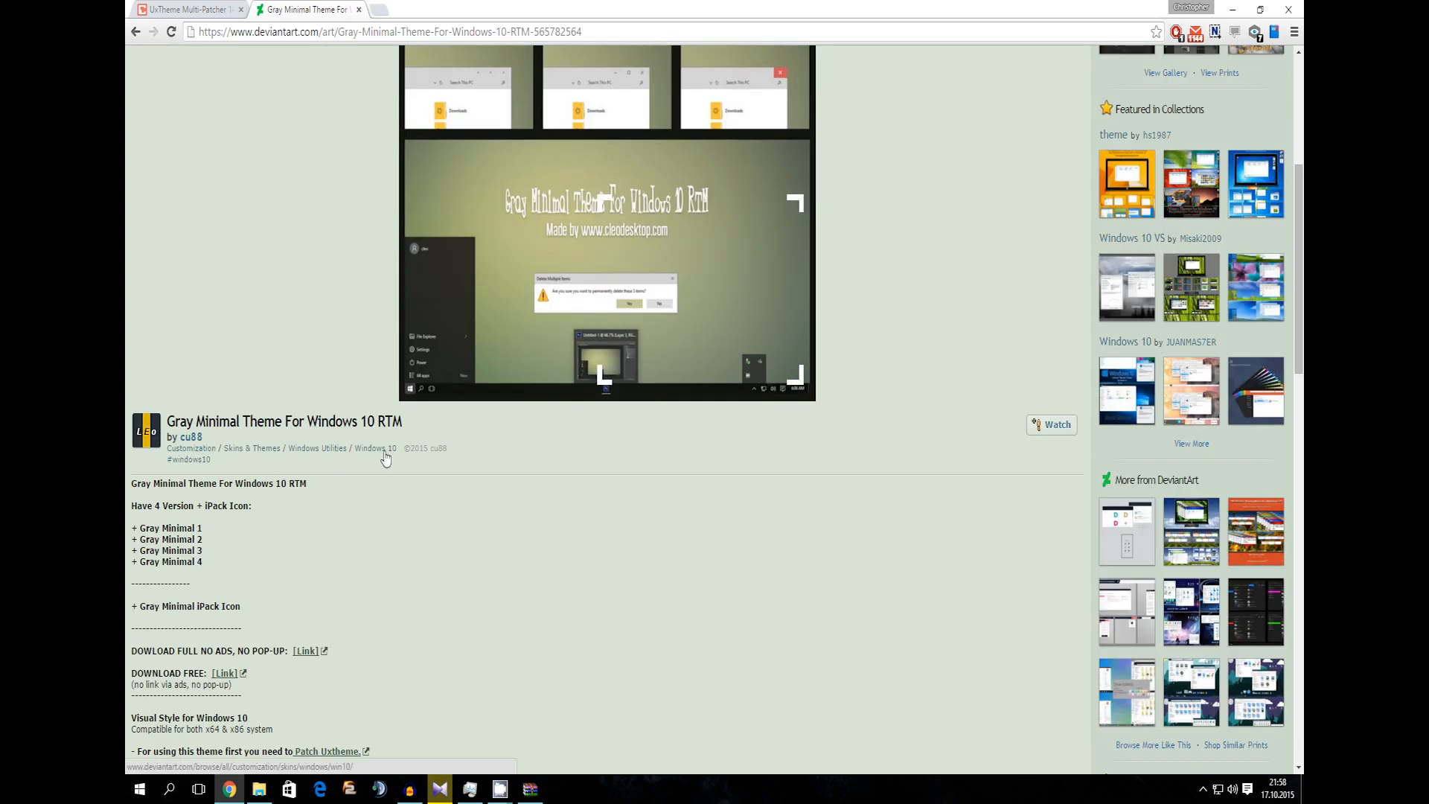
{"action": "scroll", "scroll_direction": "down", "scroll_amount": 3}
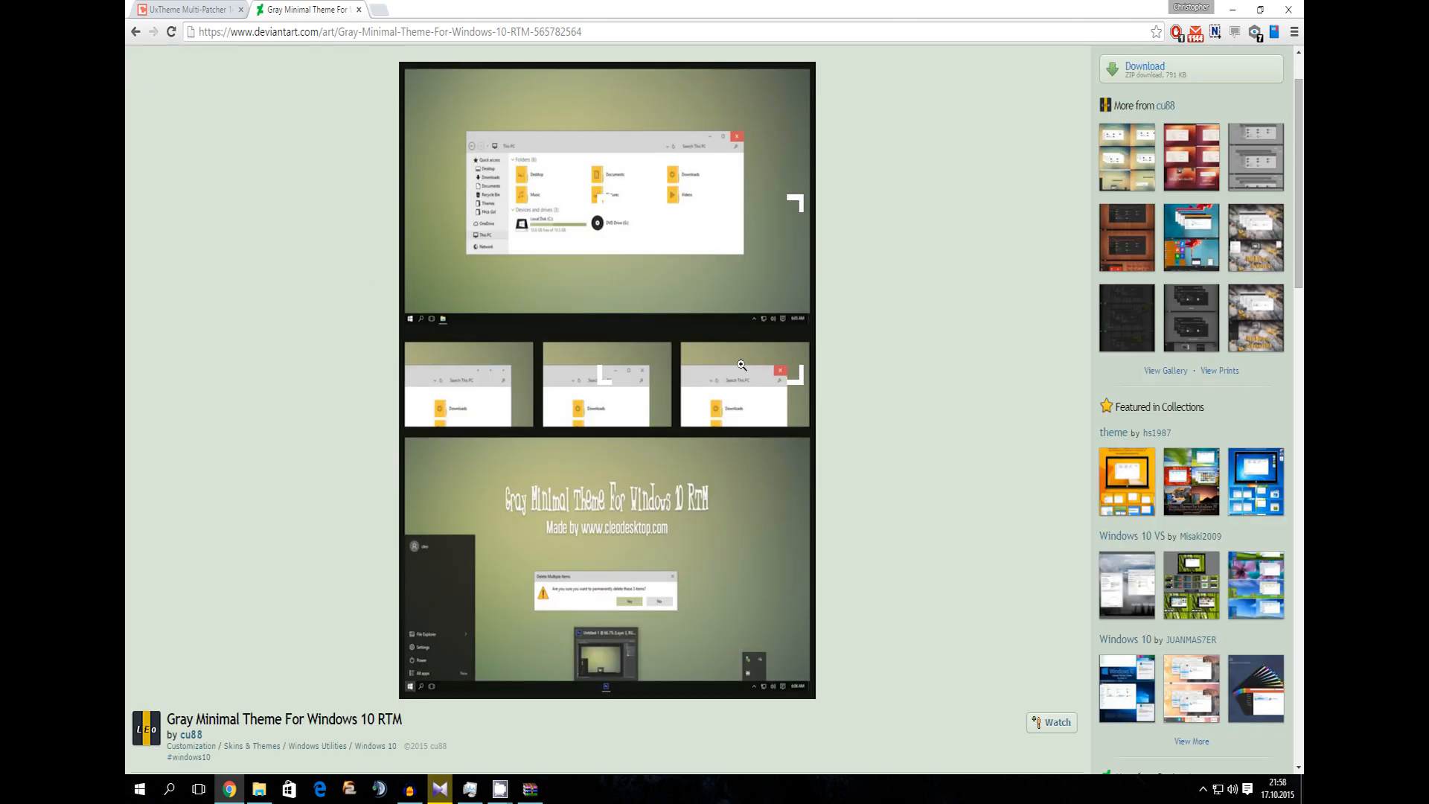
{"action": "scroll", "scroll_direction": "down", "scroll_amount": 3}
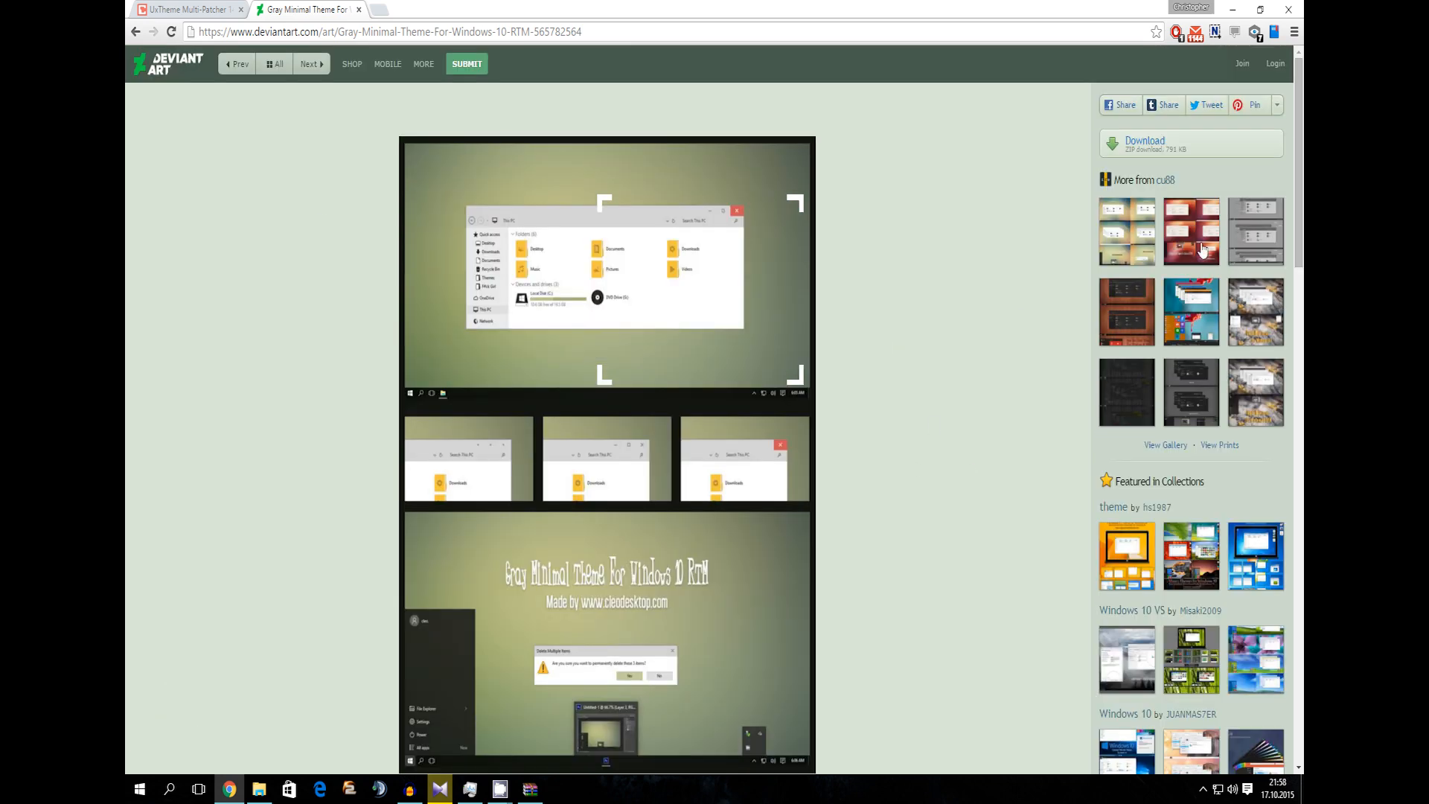
{"action": "left_click", "coordinate": [1145, 143]}
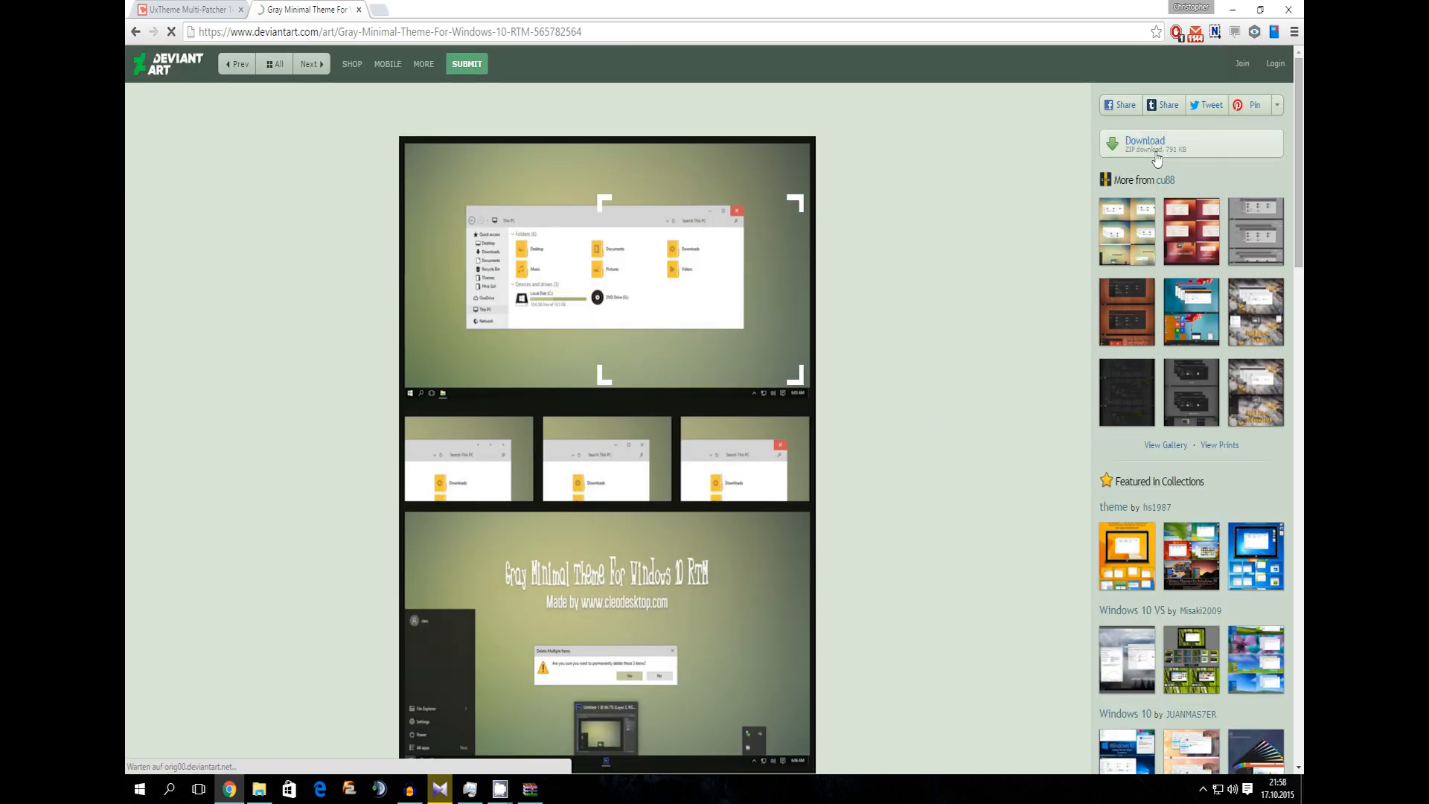
Step: Open the downloaded zip in WinRAR and enter its Gray Minimal theme folder
{"action": "left_click", "coordinate": [1143, 143]}
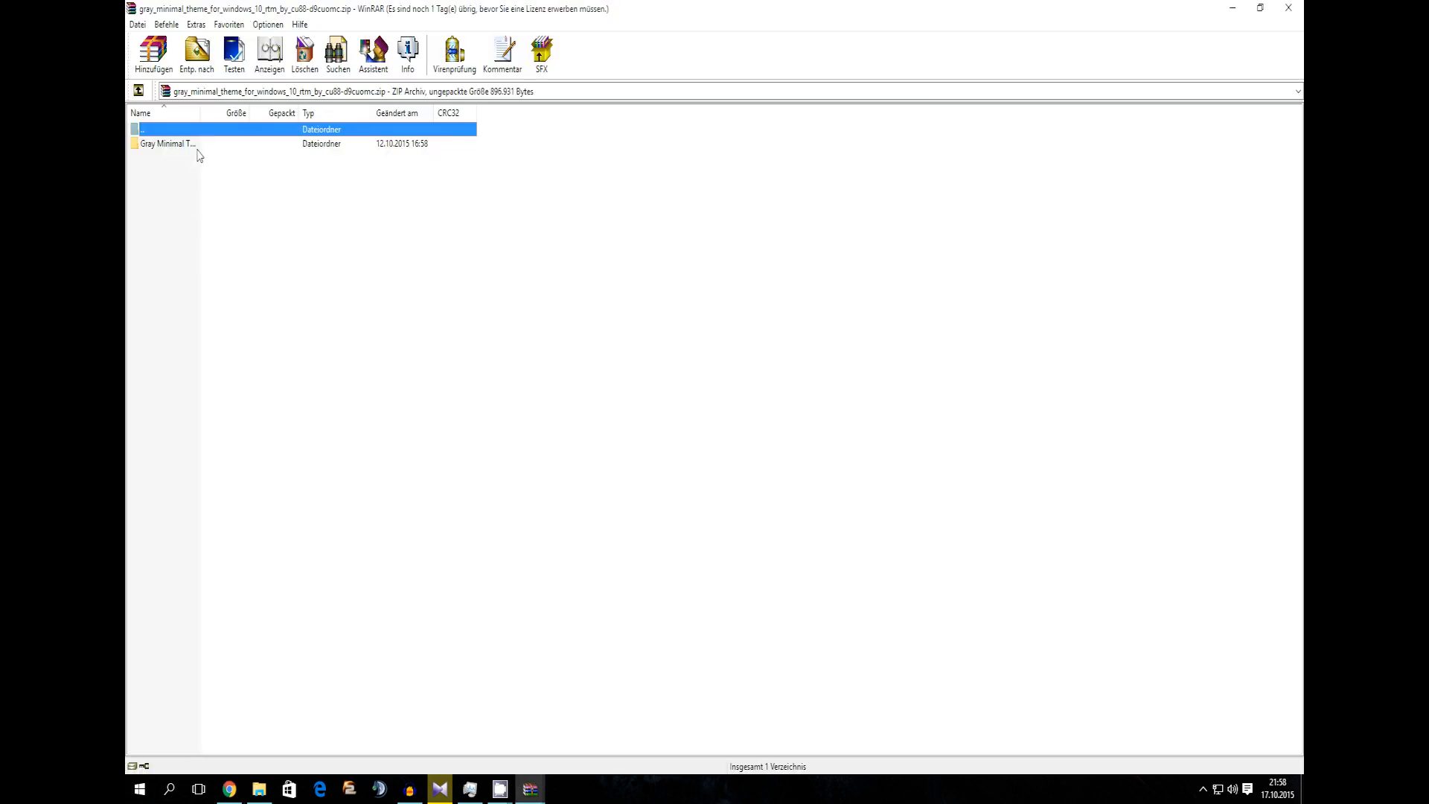
{"action": "double_click", "coordinate": [167, 143]}
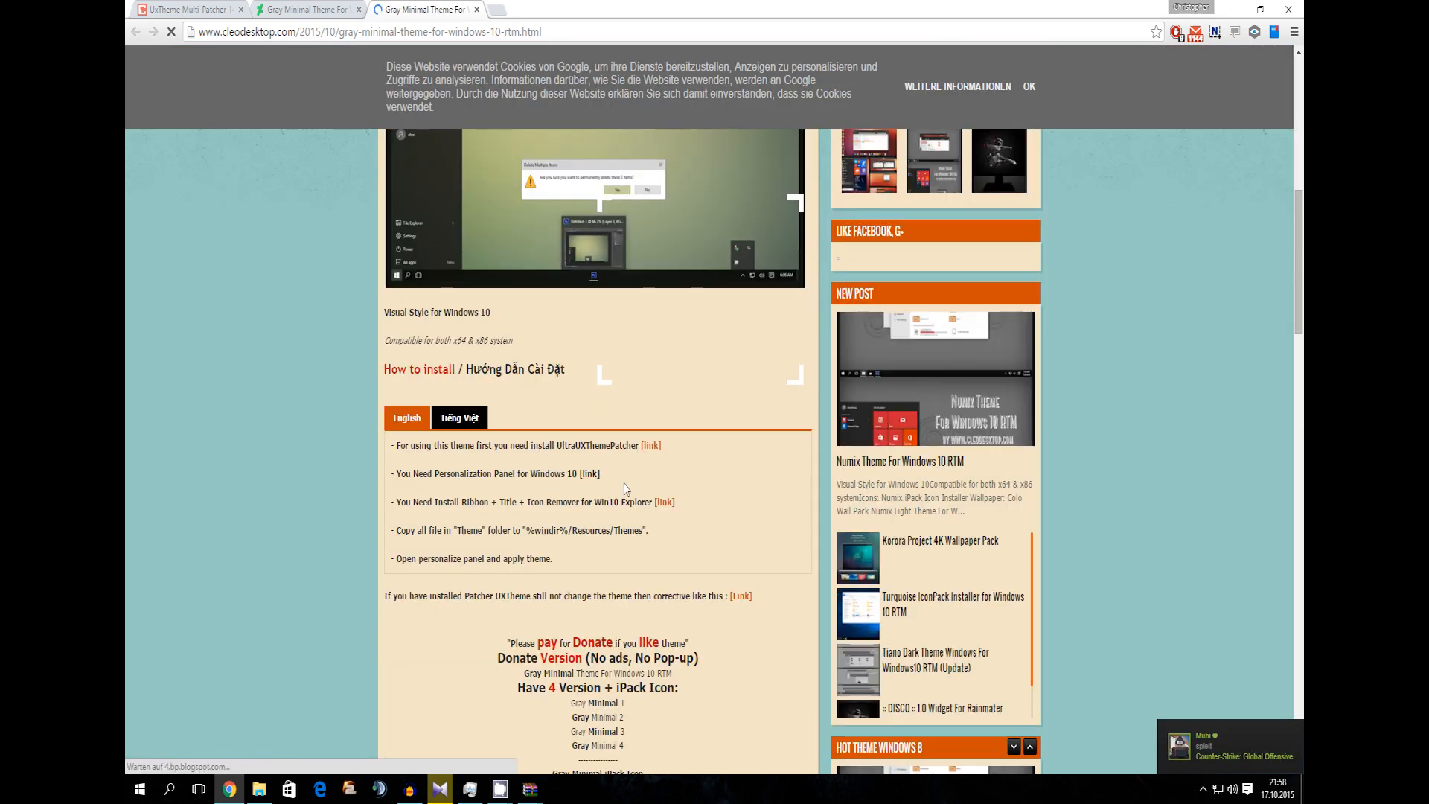
Step: Follow the cleodesktop post's DOWNLOAD NOW link for the Gray Minimal theme
{"action": "scroll", "scroll_direction": "down", "scroll_amount": 3}
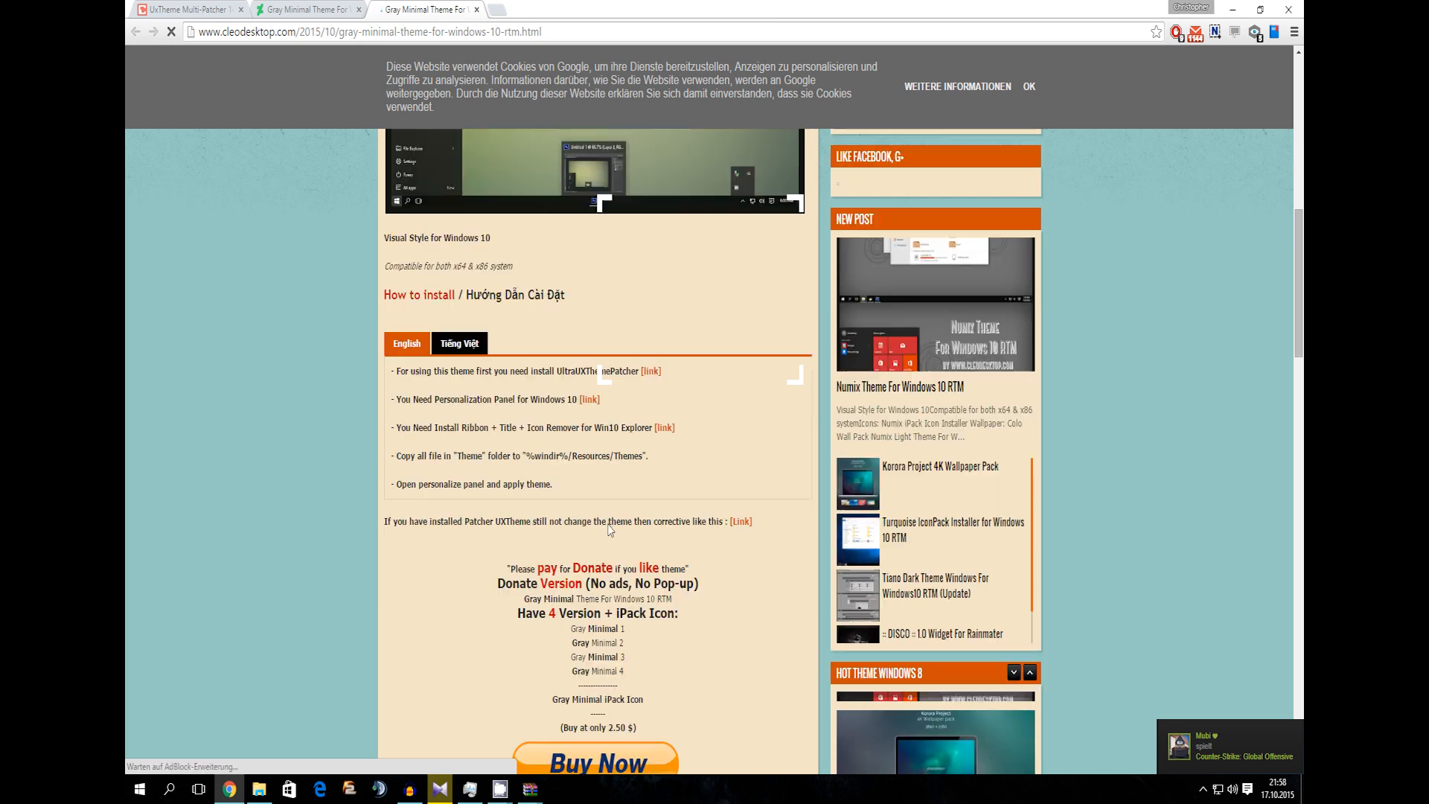
{"action": "left_click", "coordinate": [1215, 31]}
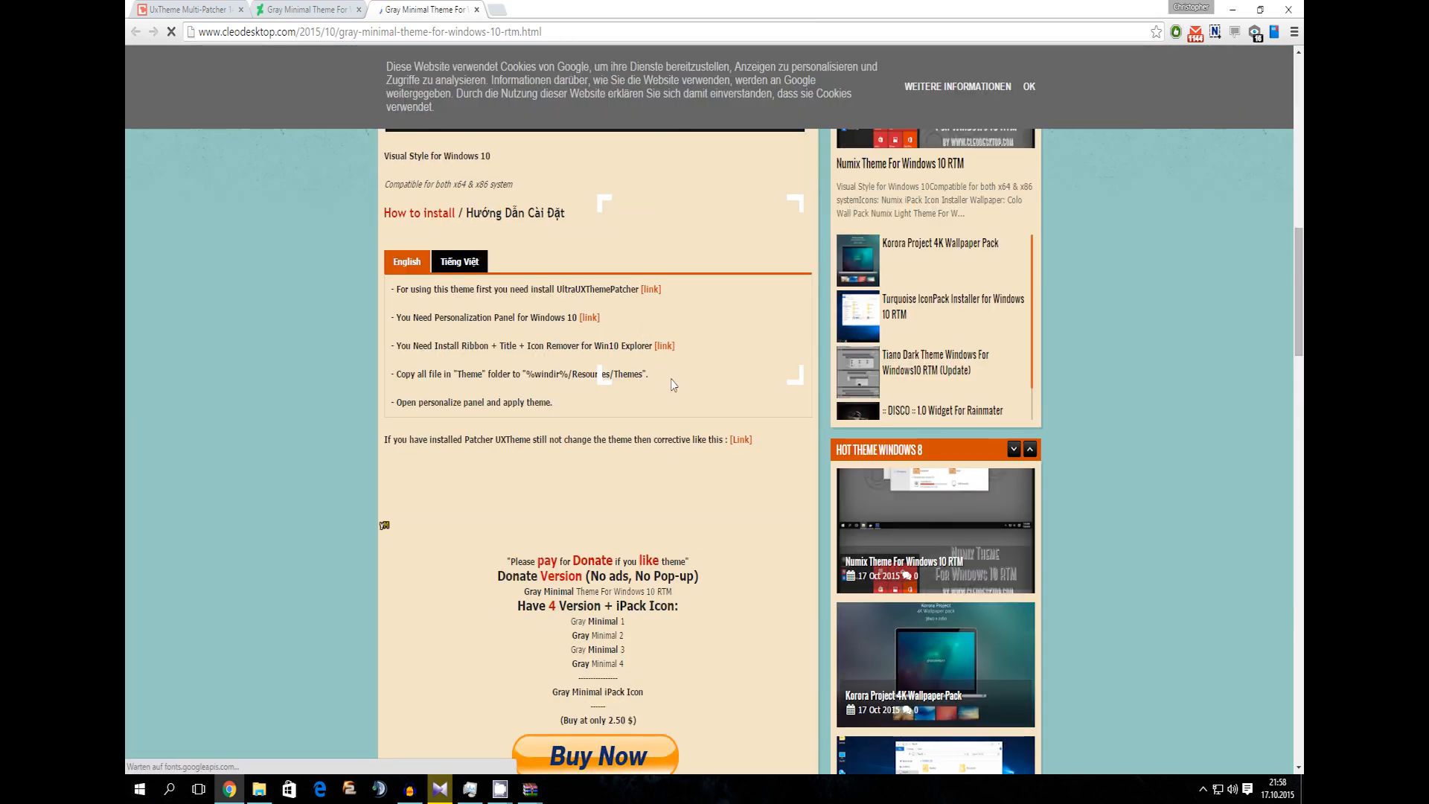
{"action": "scroll", "scroll_direction": "down", "scroll_amount": 3}
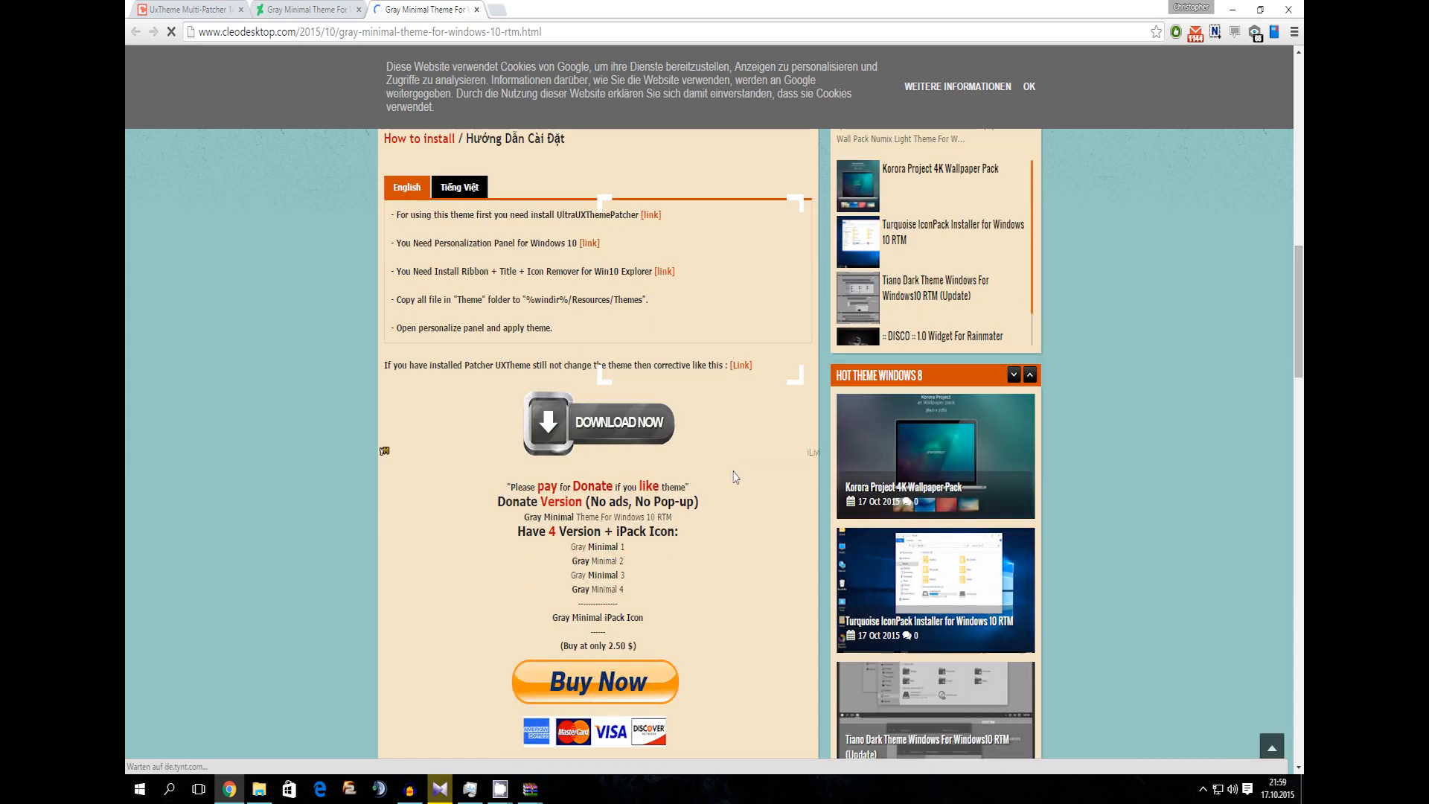
{"action": "left_click", "coordinate": [599, 421]}
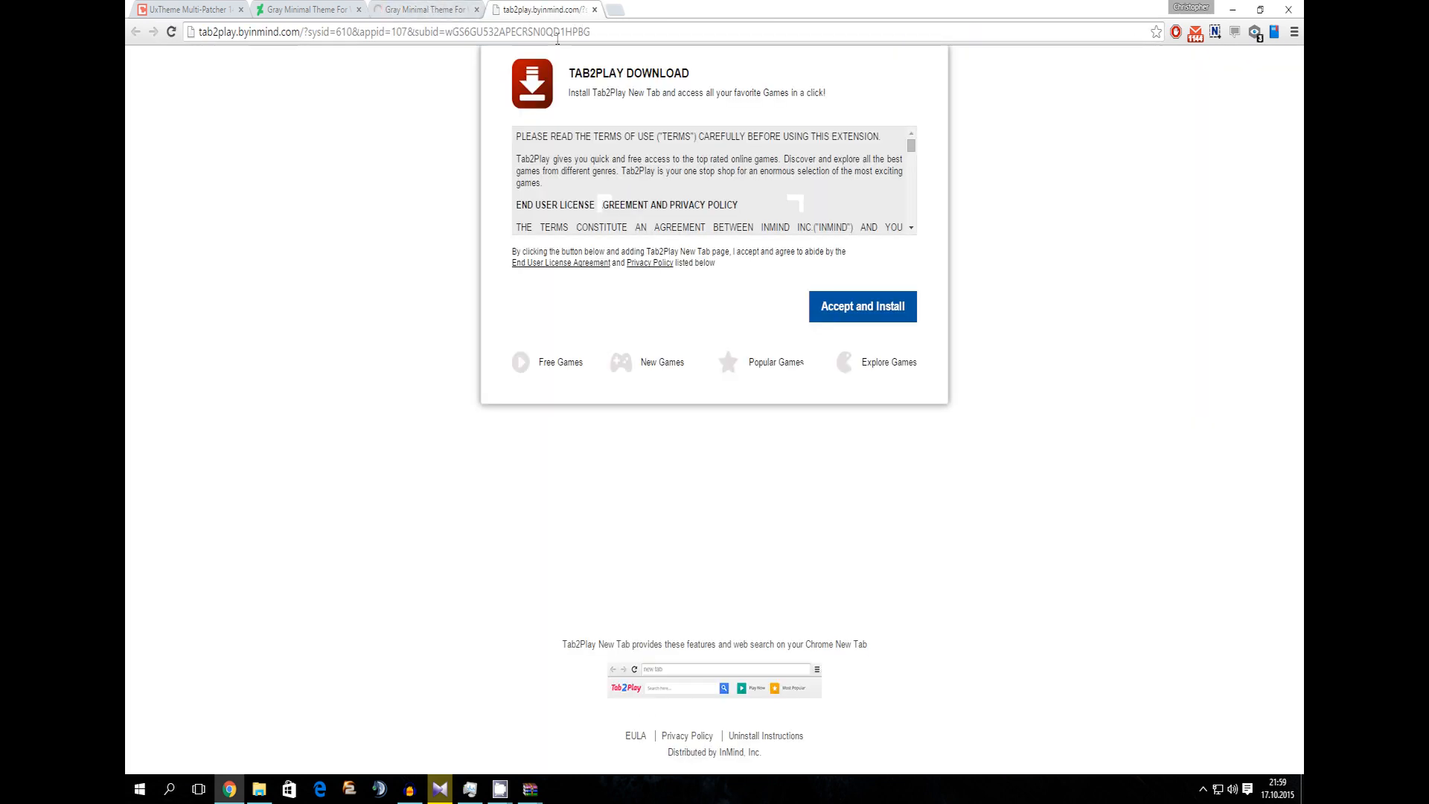
Step: Return to the theme page past the advertising tabs and reach its Free Dowload link
{"action": "left_click", "coordinate": [426, 9]}
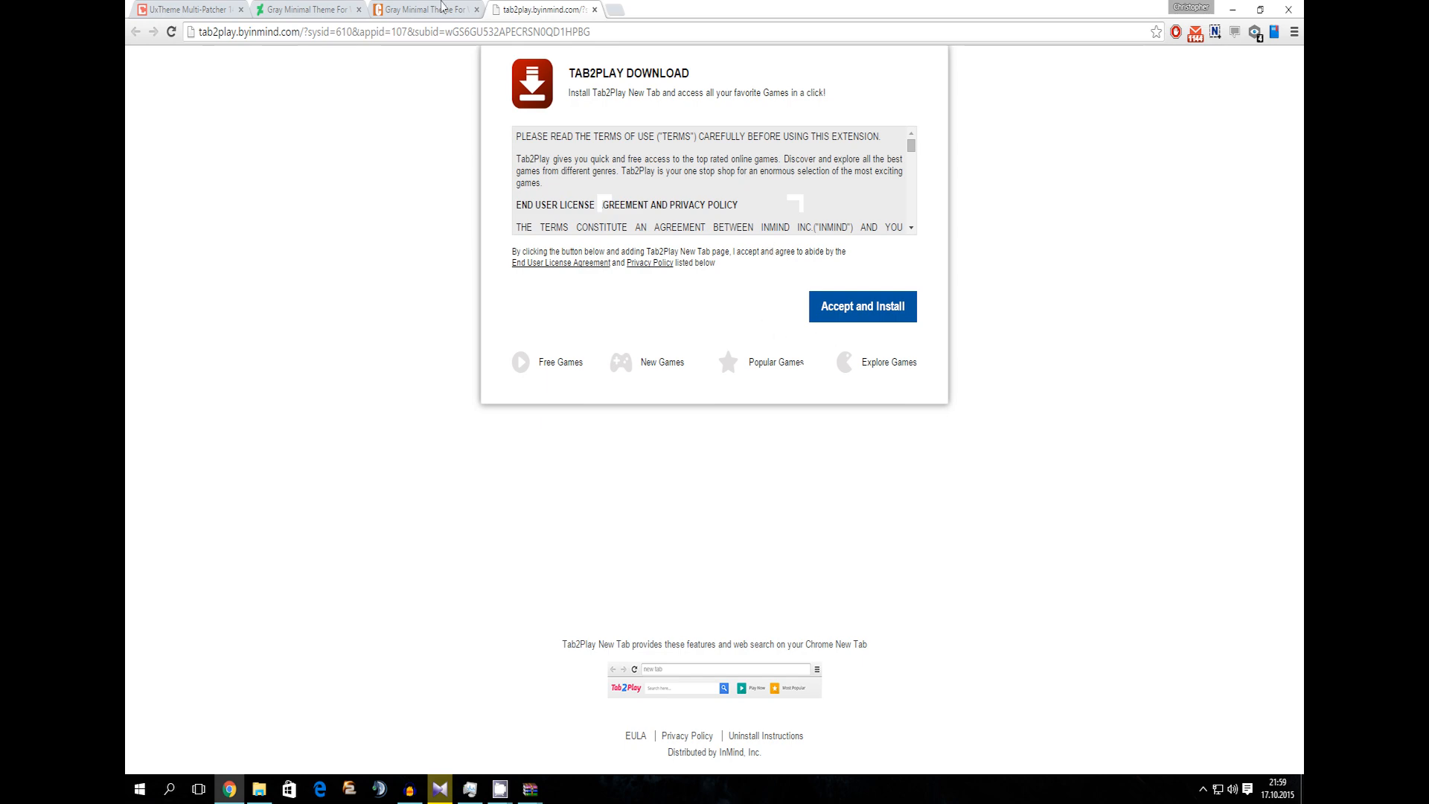
{"action": "left_click", "coordinate": [426, 9]}
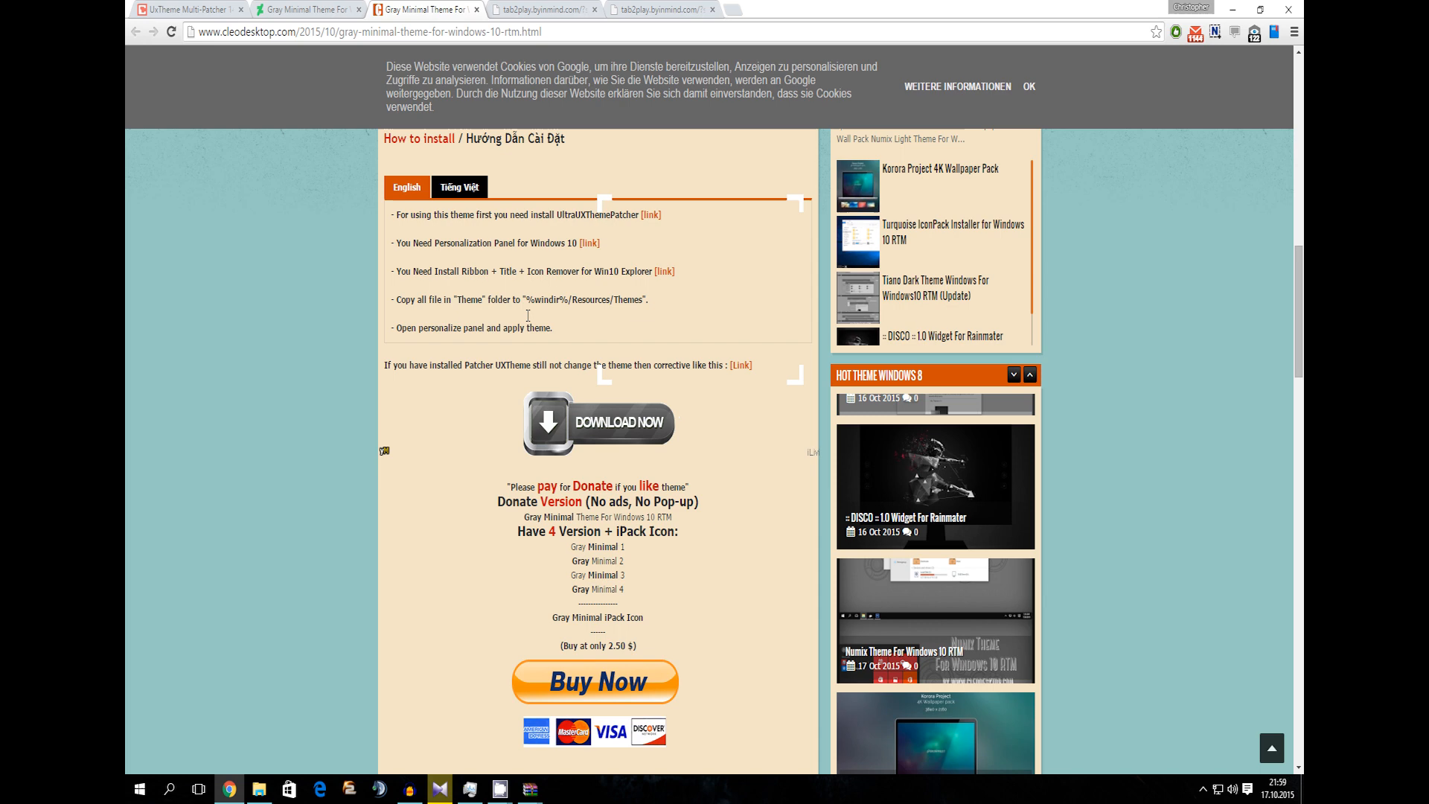
{"action": "scroll", "scroll_direction": "down", "scroll_amount": 3}
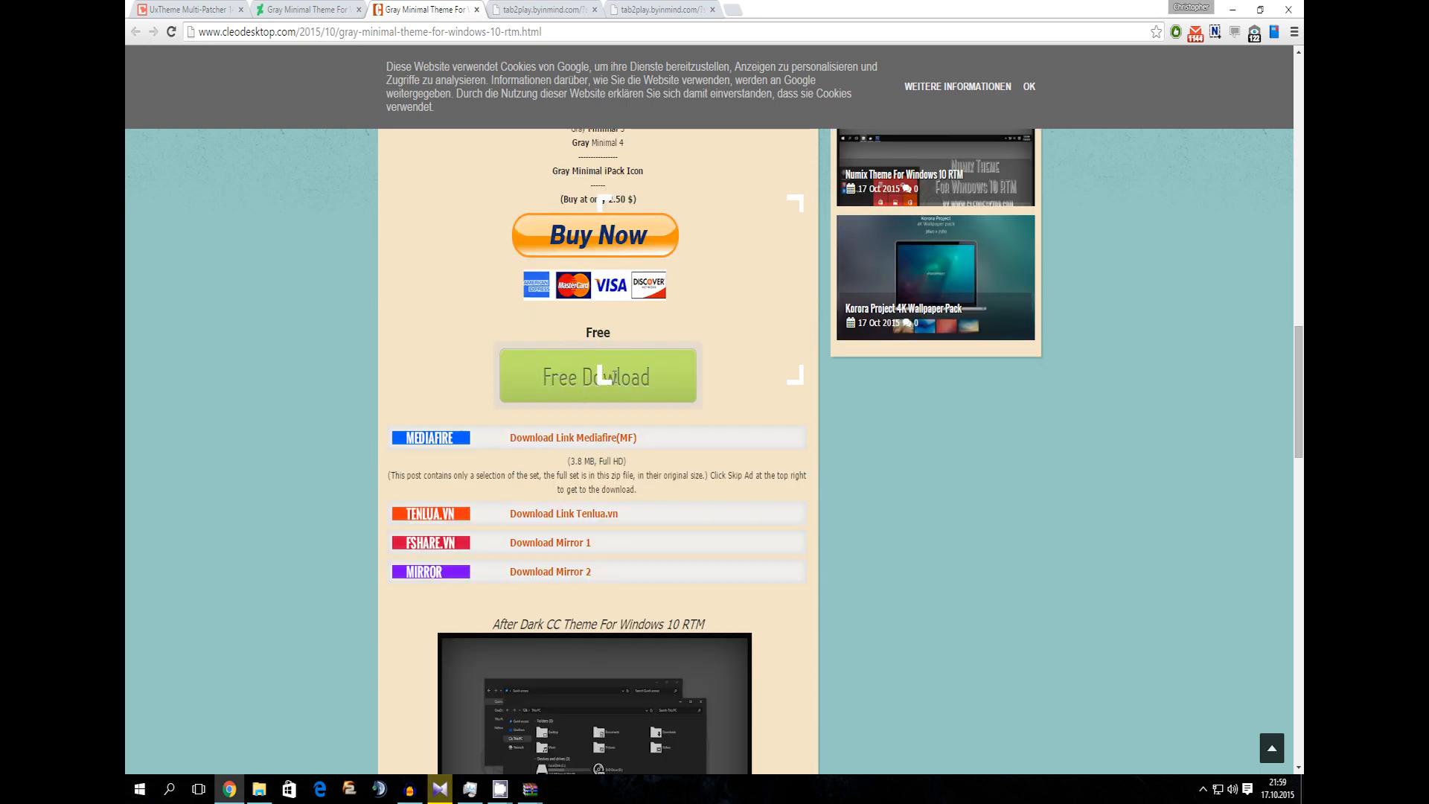
{"action": "left_click", "coordinate": [597, 376]}
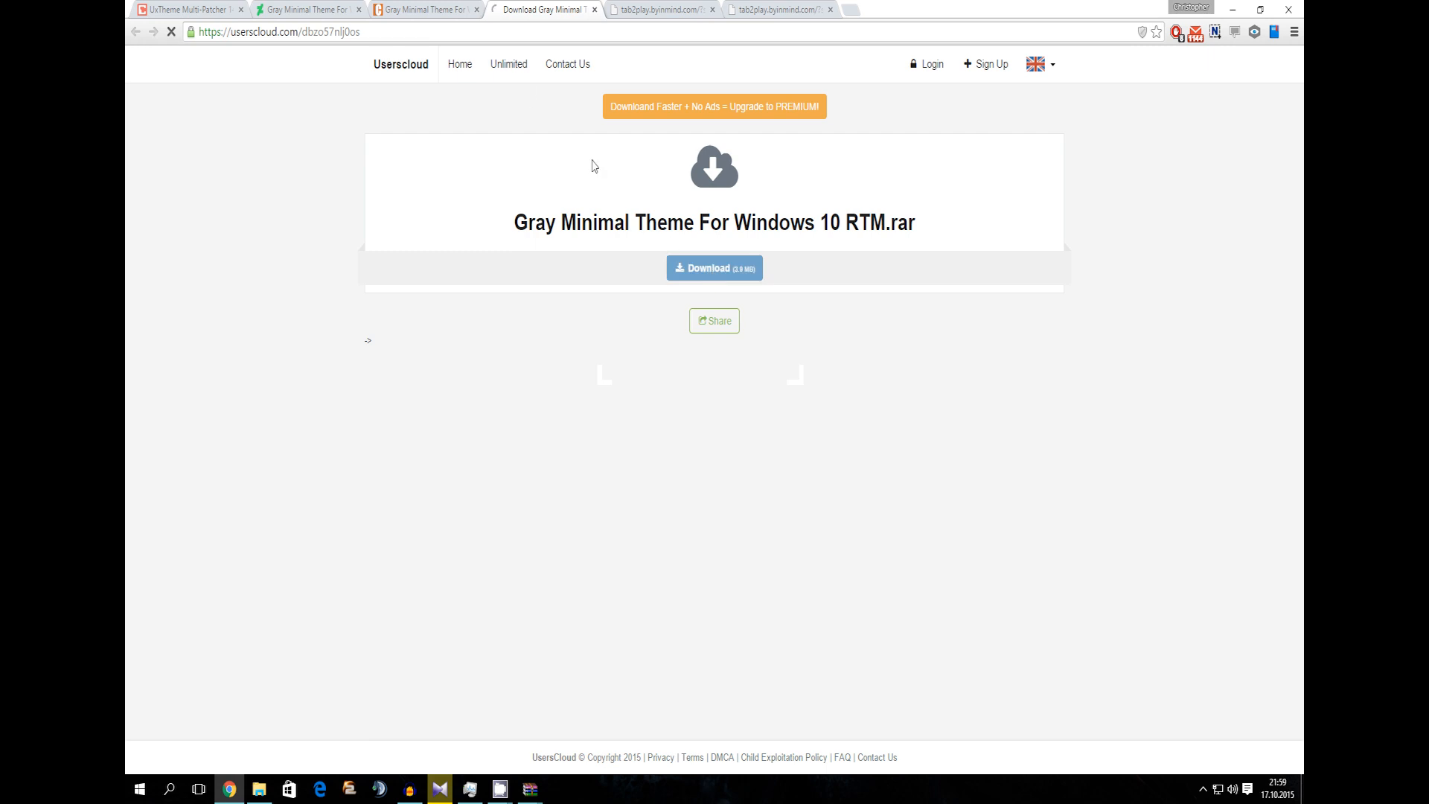
Step: Download Gray Minimal Theme For Windows 10 RTM.rar from Userscloud
{"action": "left_click", "coordinate": [713, 266]}
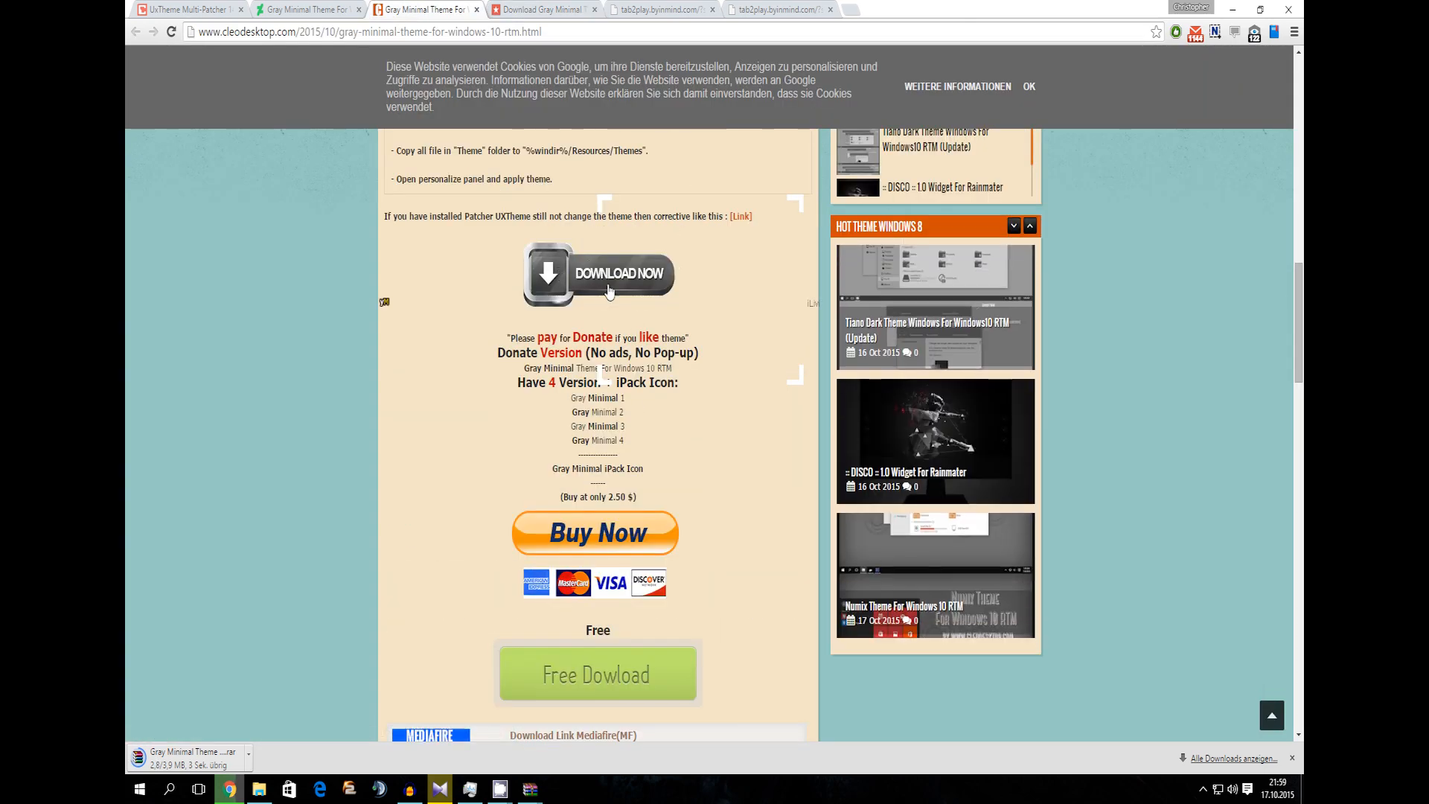
{"action": "scroll", "scroll_direction": "down", "scroll_amount": 3}
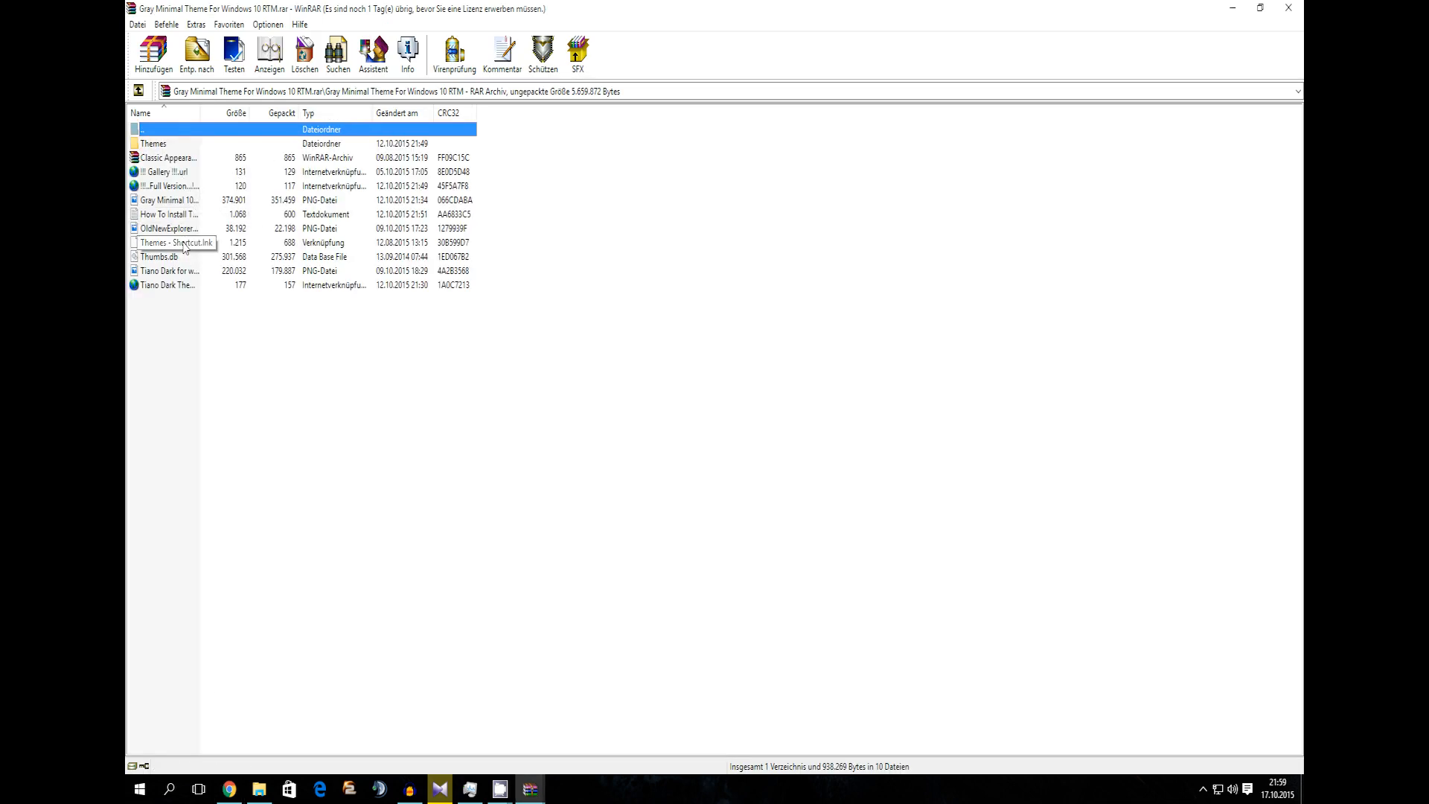
{"action": "mouse_move", "coordinate": [198, 249]}
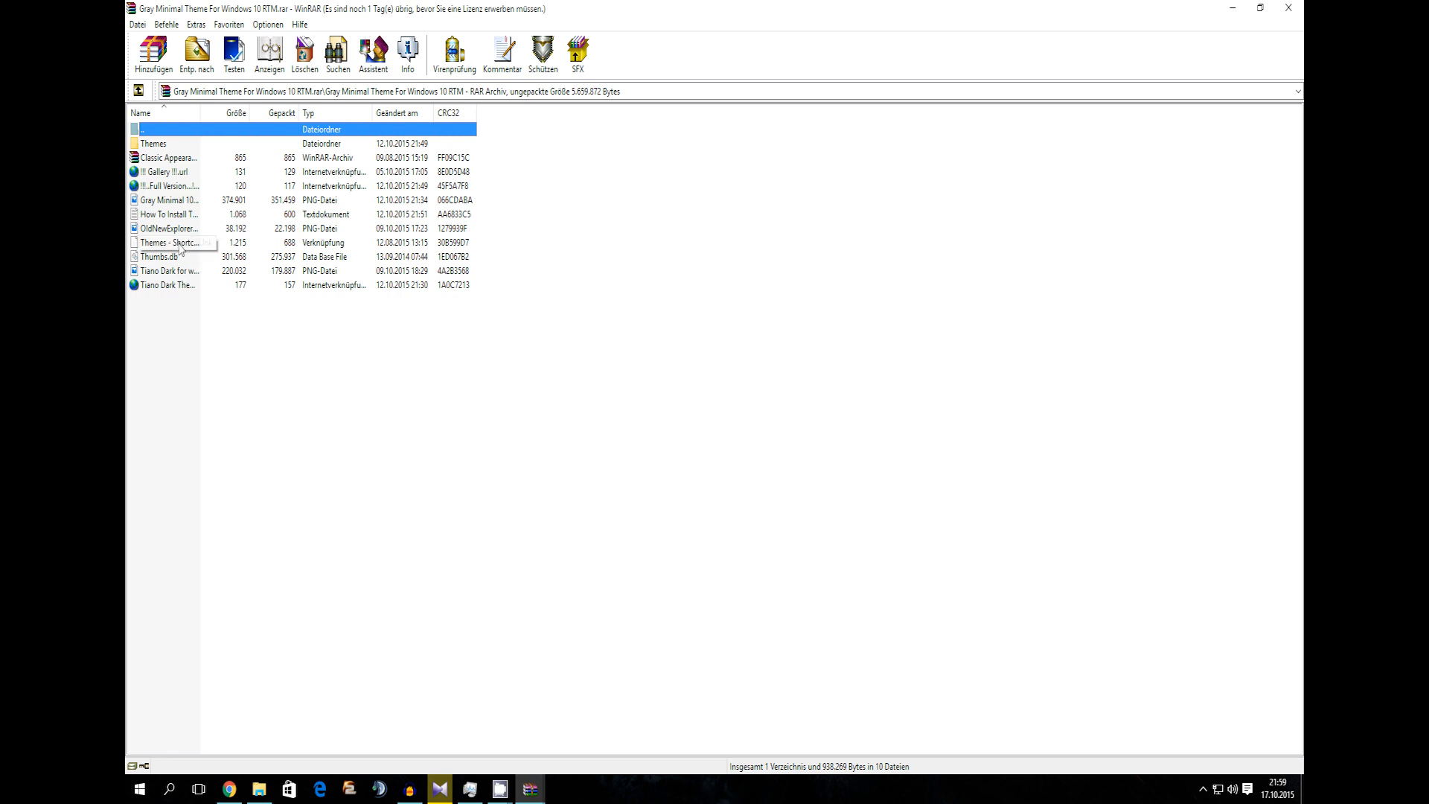
Step: Navigate the archive into its Themes folder and select the Gray Minimal folder
{"action": "double_click", "coordinate": [152, 143]}
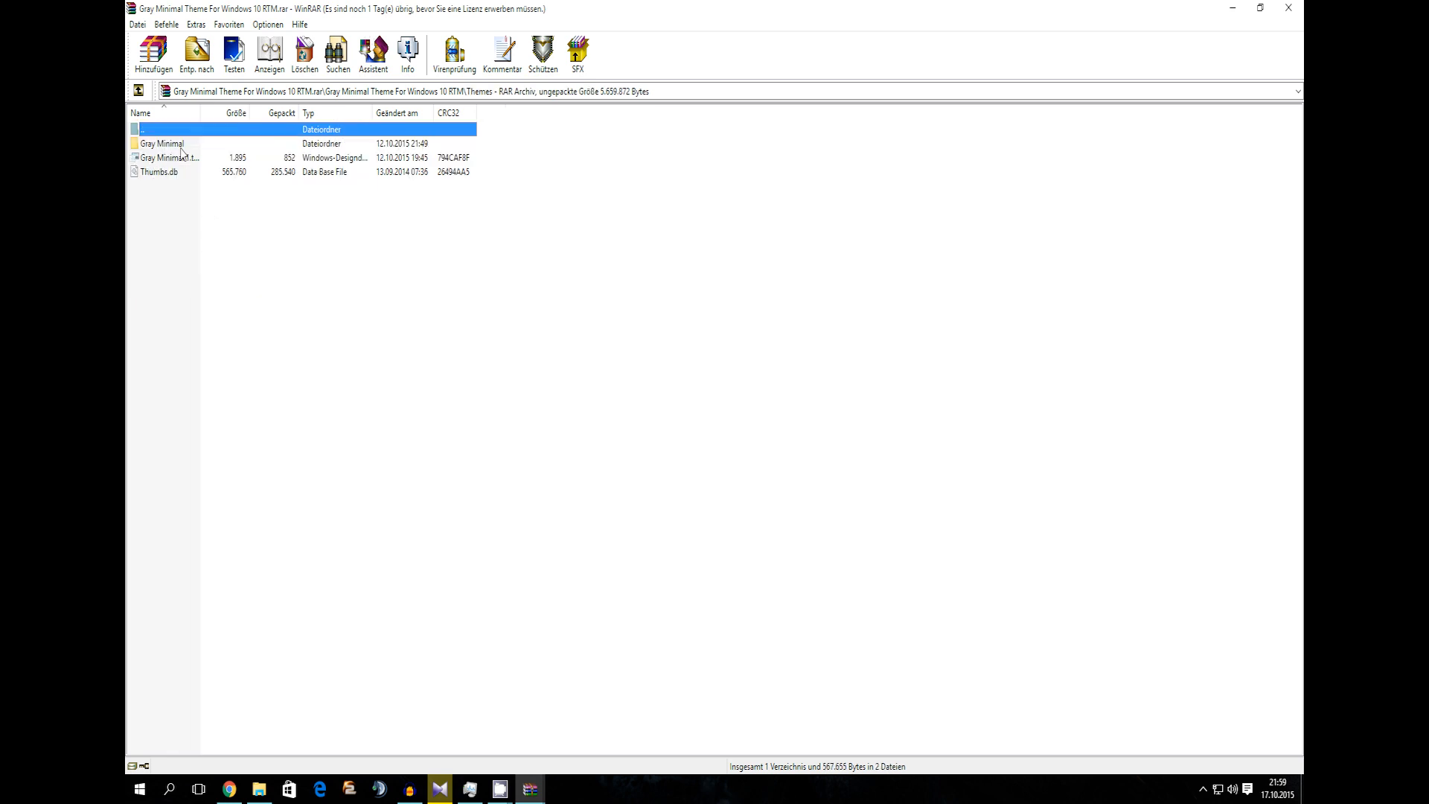
{"action": "double_click", "coordinate": [161, 143]}
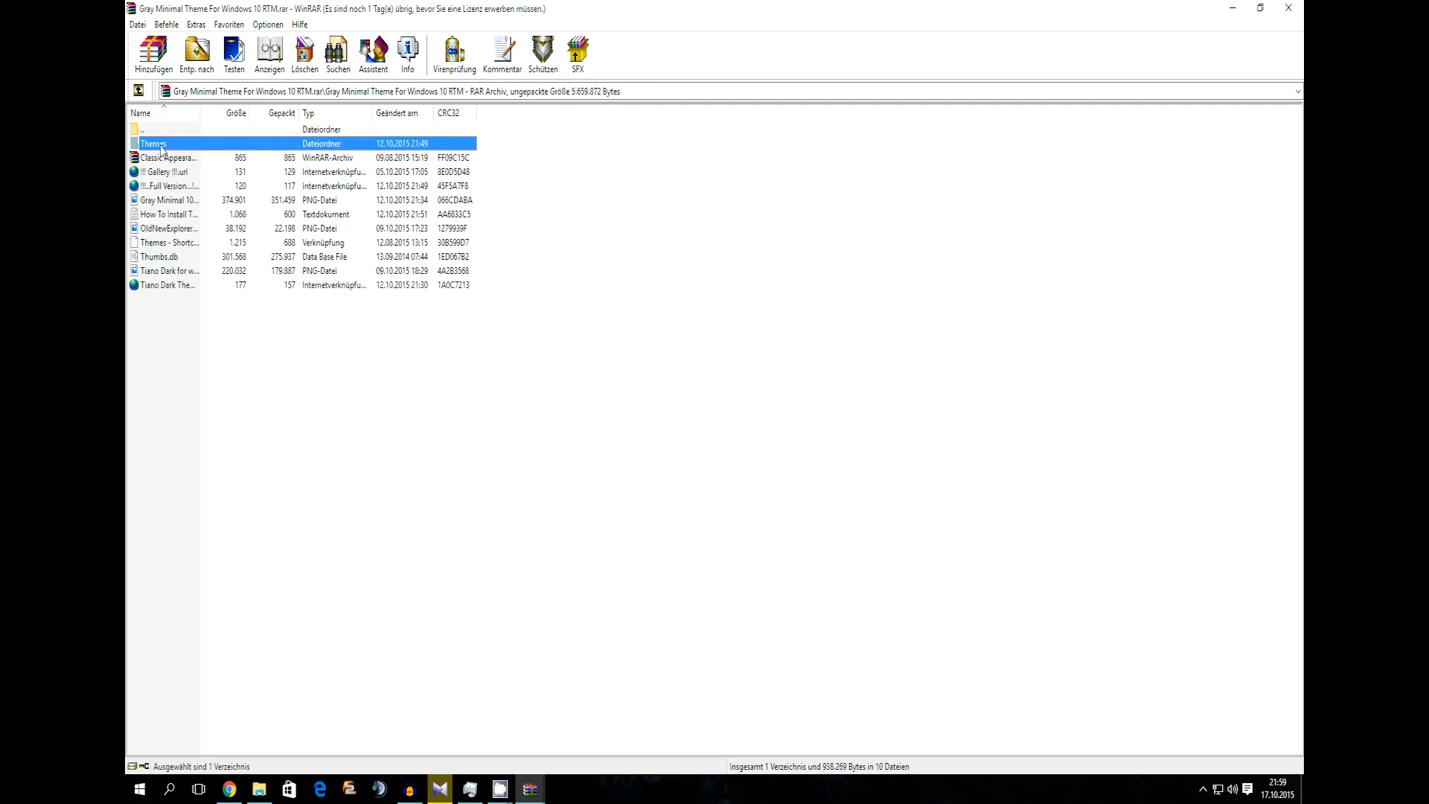
{"action": "double_click", "coordinate": [156, 143]}
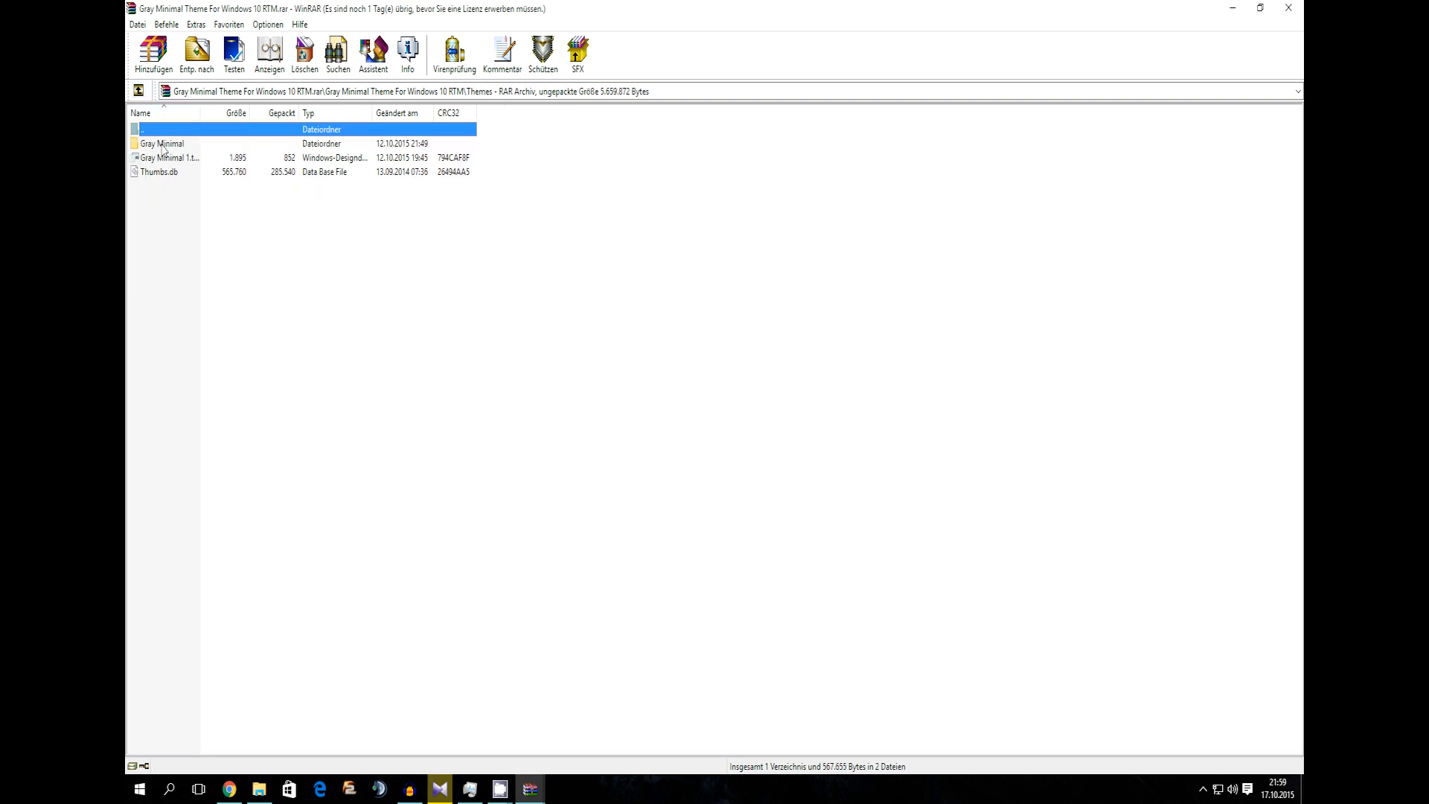
{"action": "left_click", "coordinate": [169, 156]}
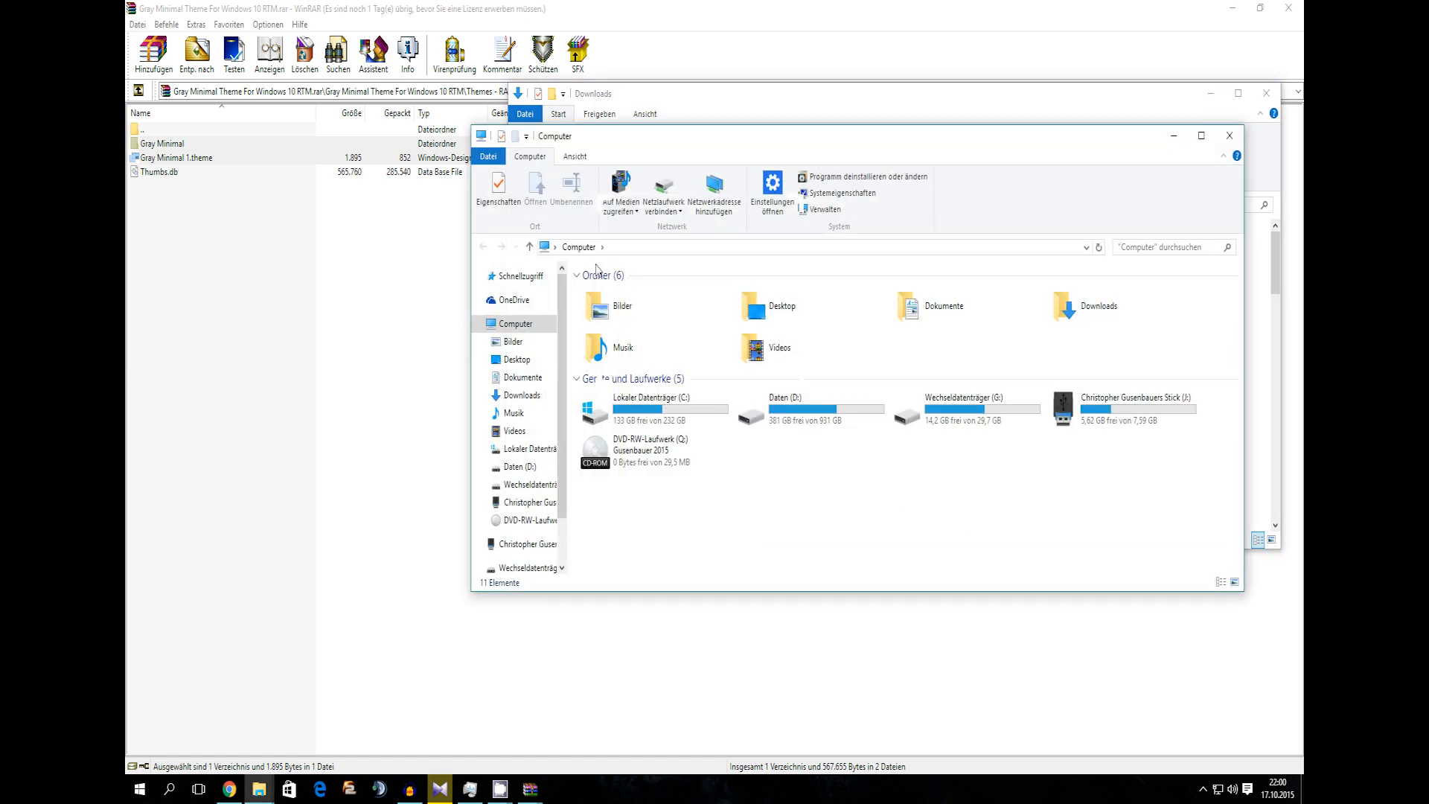
Step: Navigate to C:\Windows\Resources\Themes and copy the Gray Minimal folder and Gray Minimal 1.theme from WinRAR into it
{"action": "double_click", "coordinate": [594, 408]}
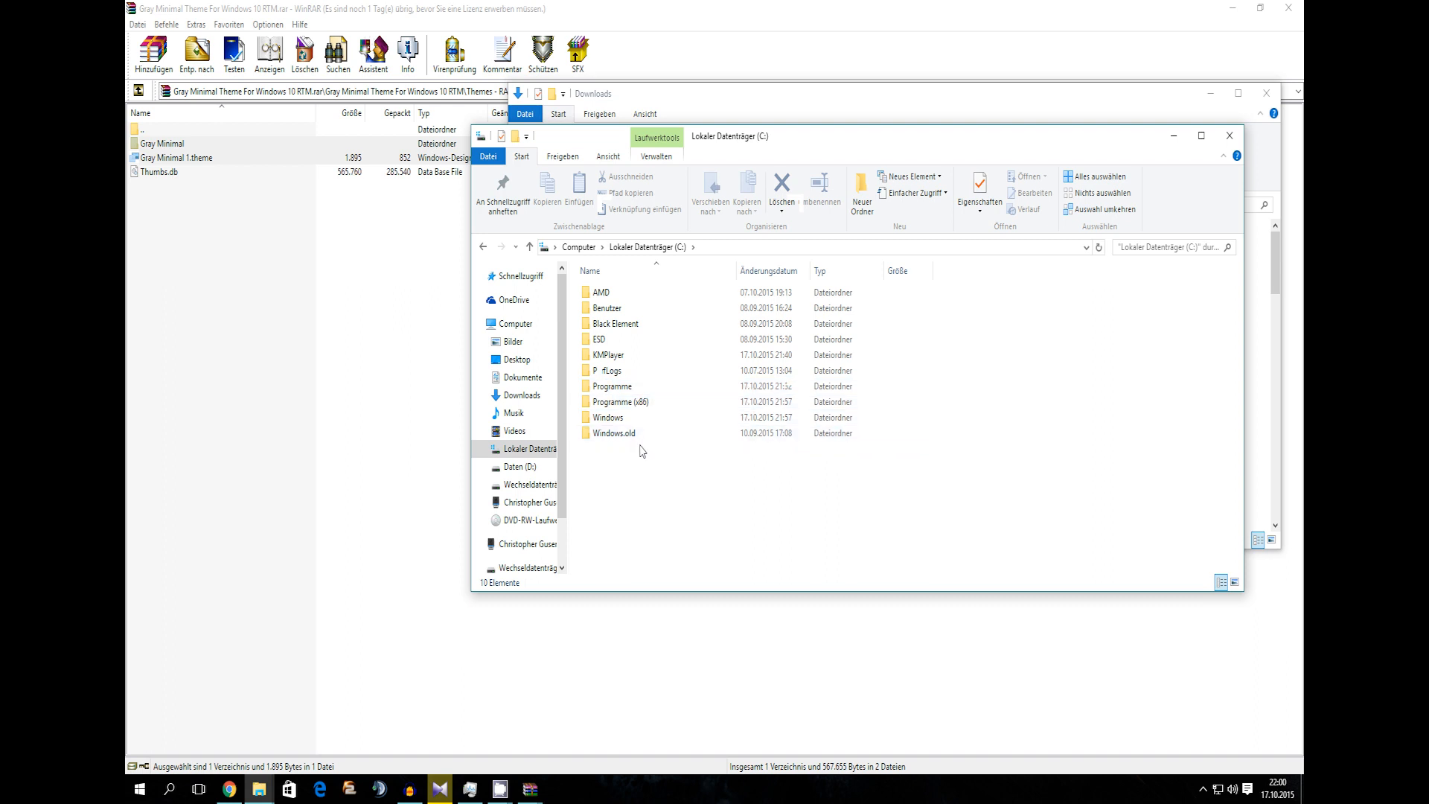
{"action": "double_click", "coordinate": [607, 417]}
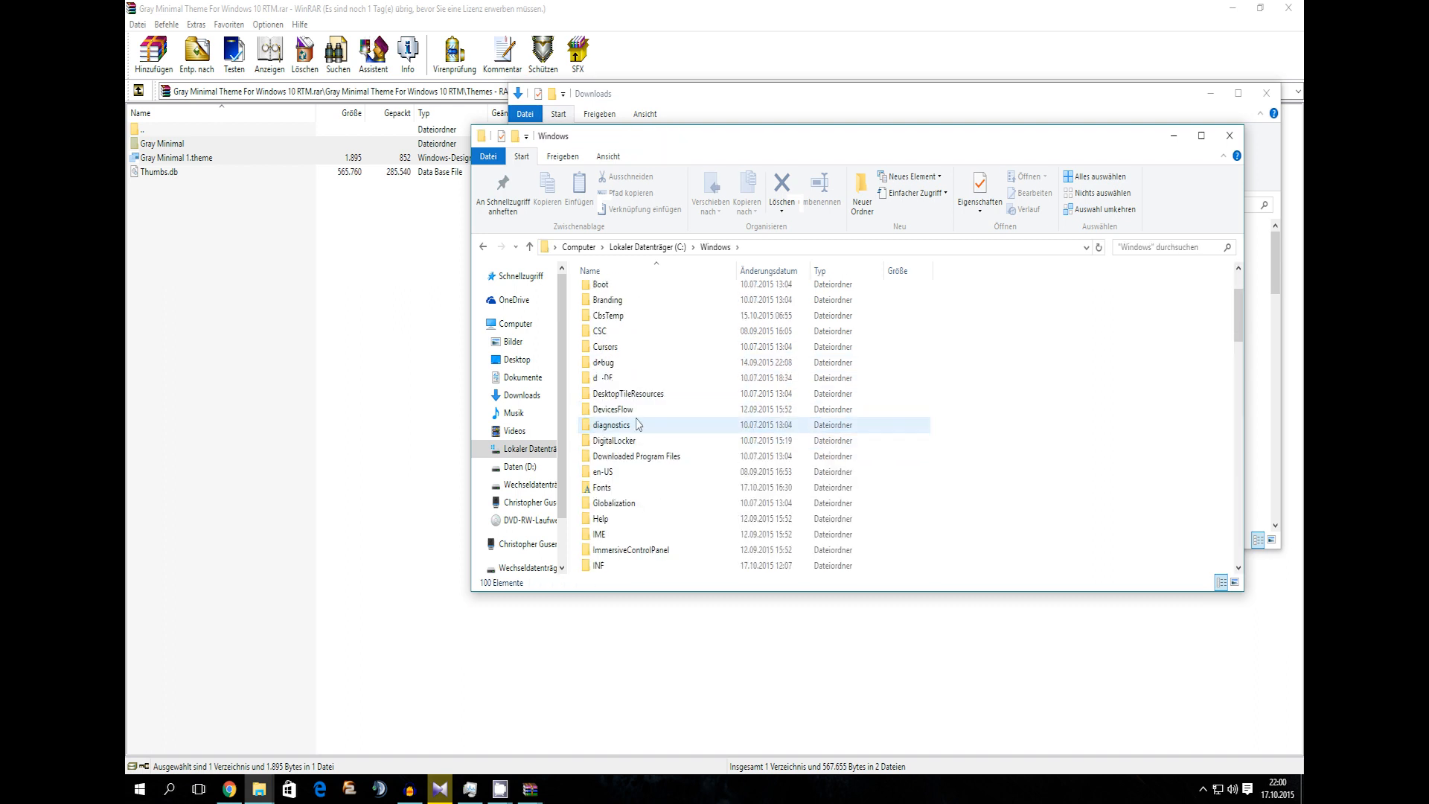
{"action": "scroll", "scroll_direction": "down", "scroll_amount": 3}
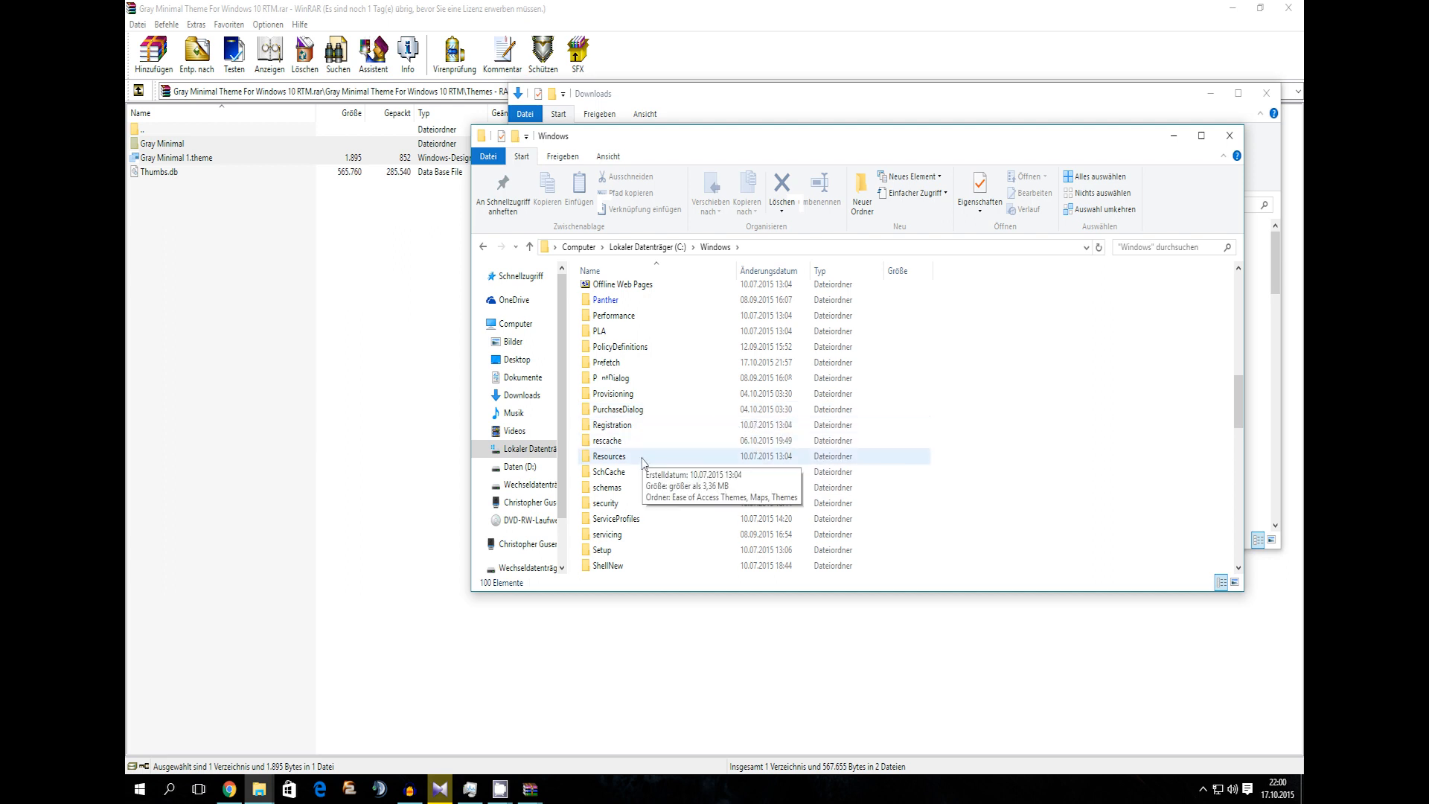
{"action": "double_click", "coordinate": [609, 456]}
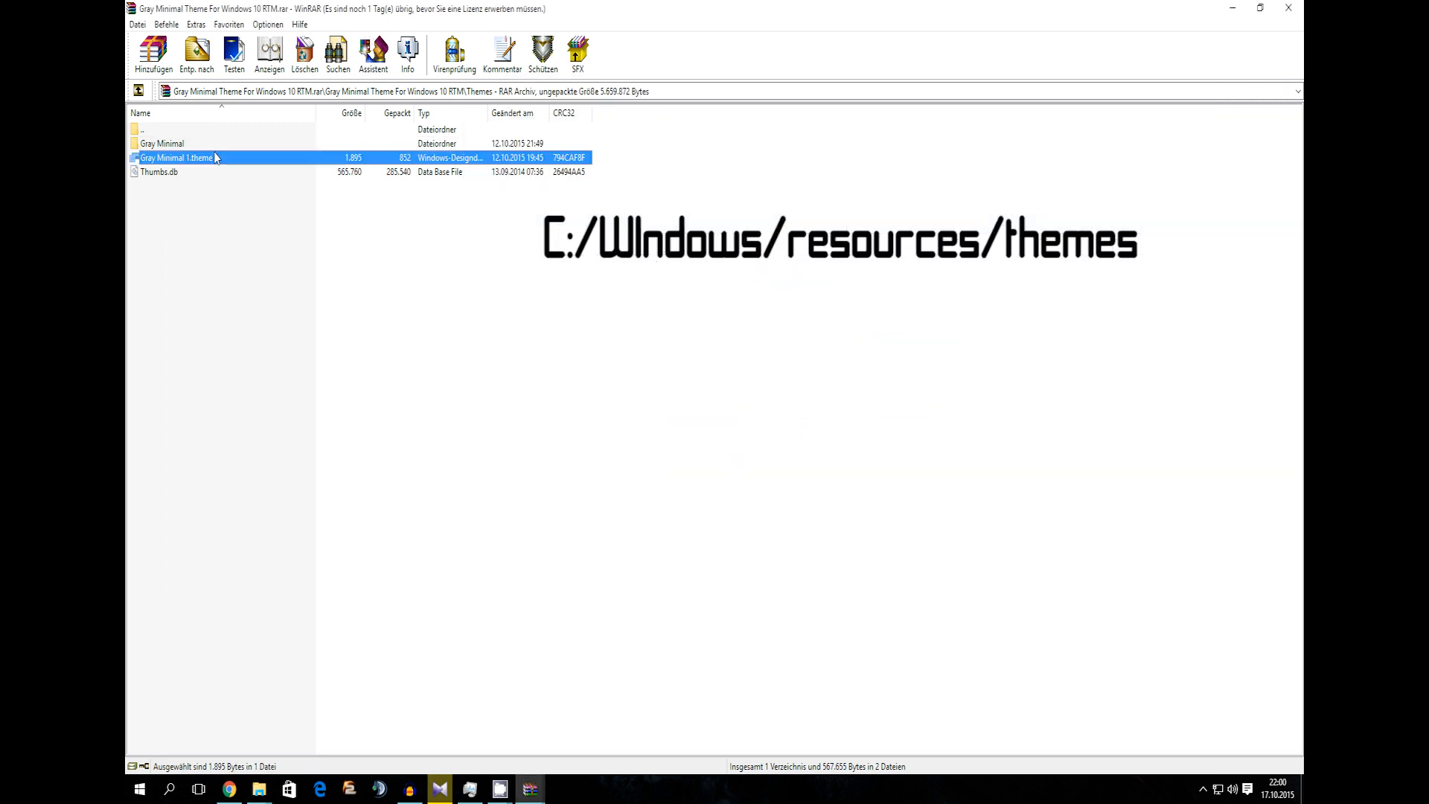
{"action": "left_click", "coordinate": [161, 143]}
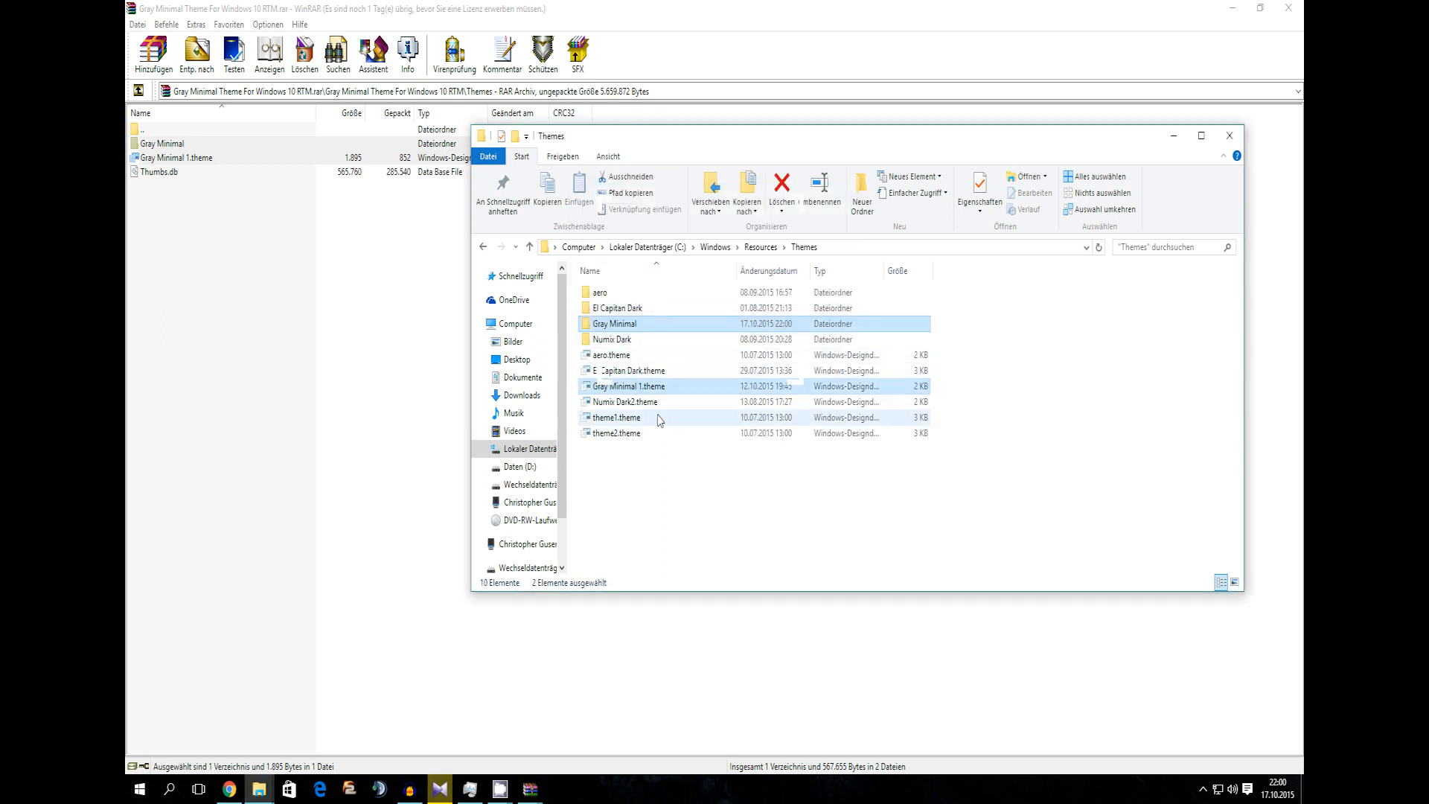
Step: Launch Gray Minimal 1.theme from the Themes folder, confirming the Öffnen security warning
{"action": "left_click", "coordinate": [627, 386]}
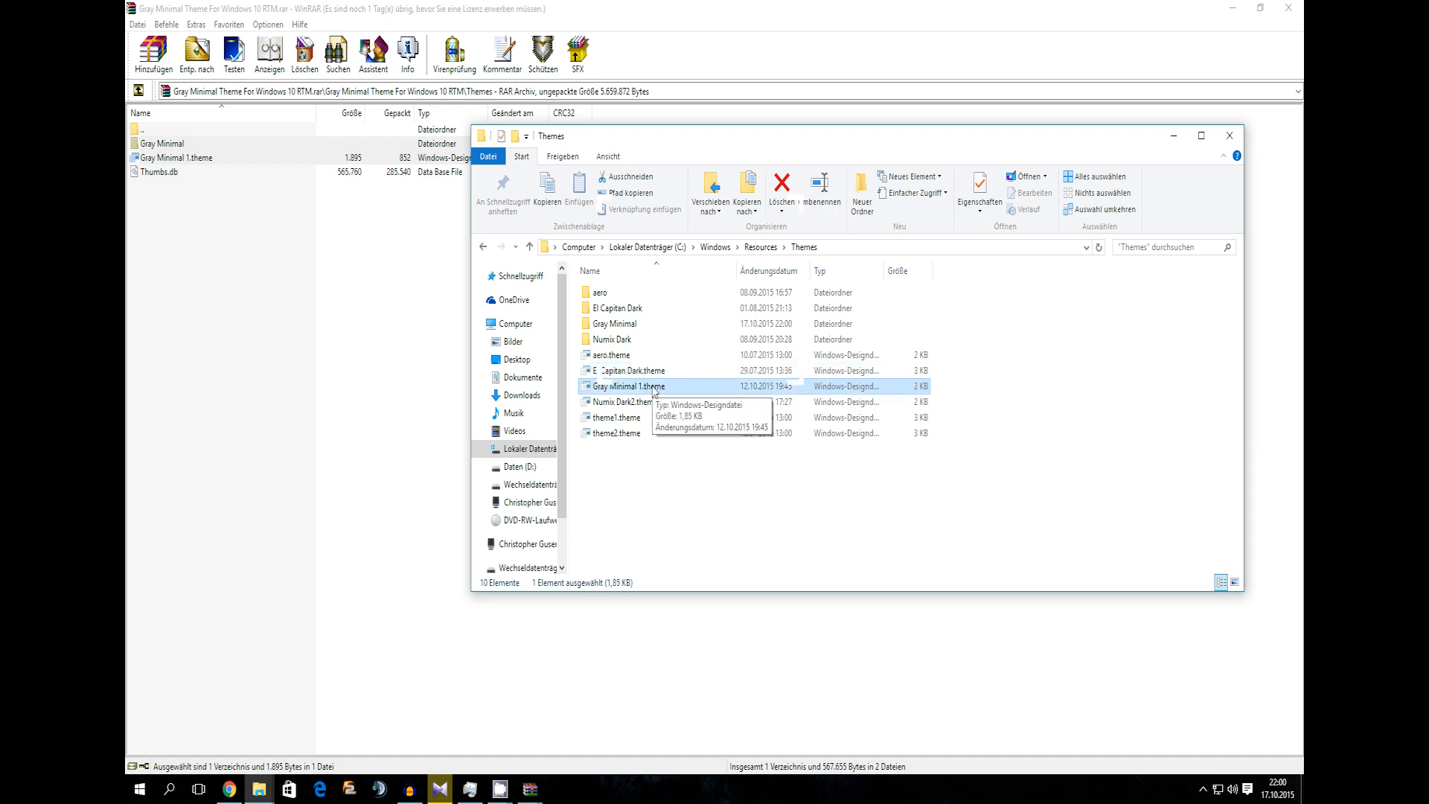
{"action": "double_click", "coordinate": [628, 385]}
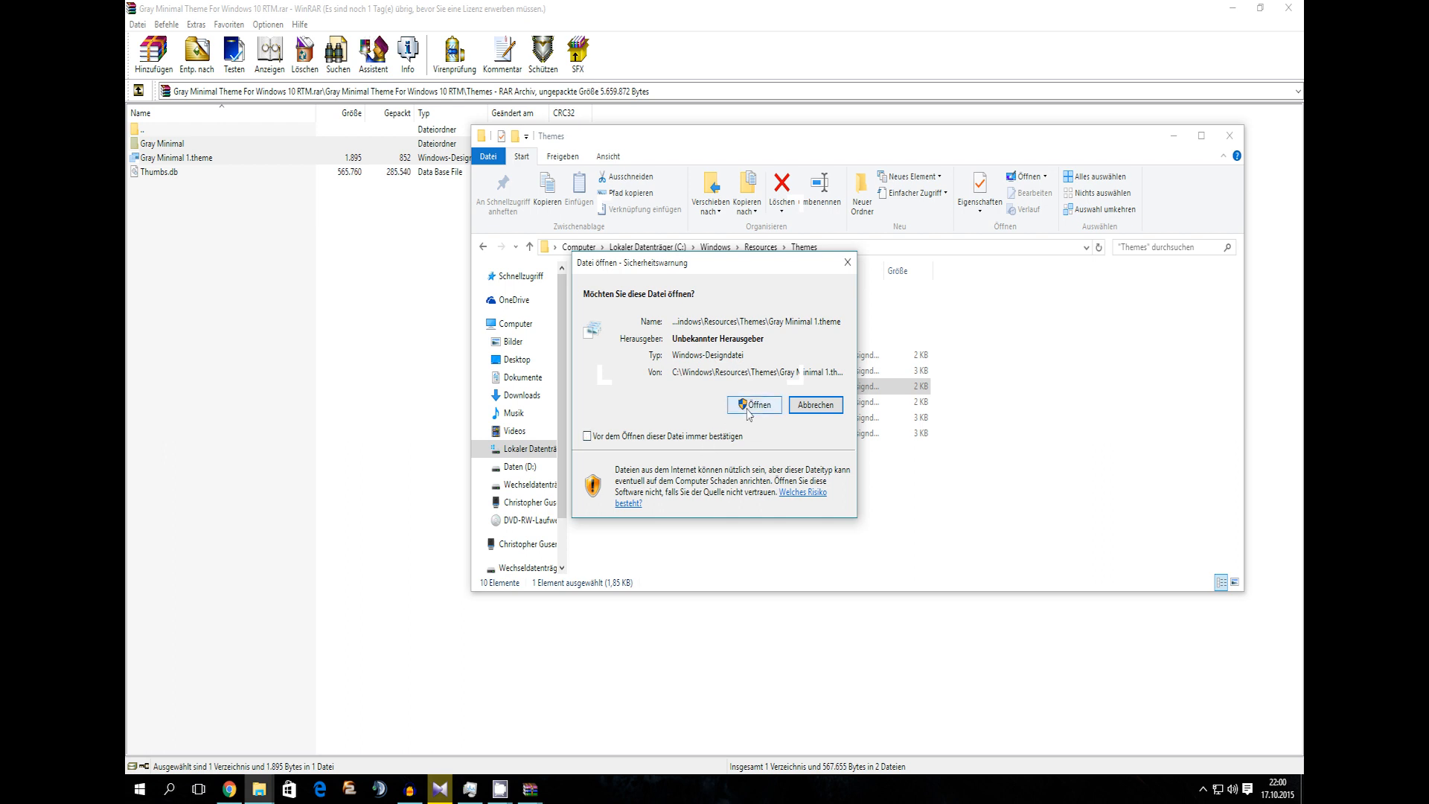
{"action": "left_click", "coordinate": [753, 404]}
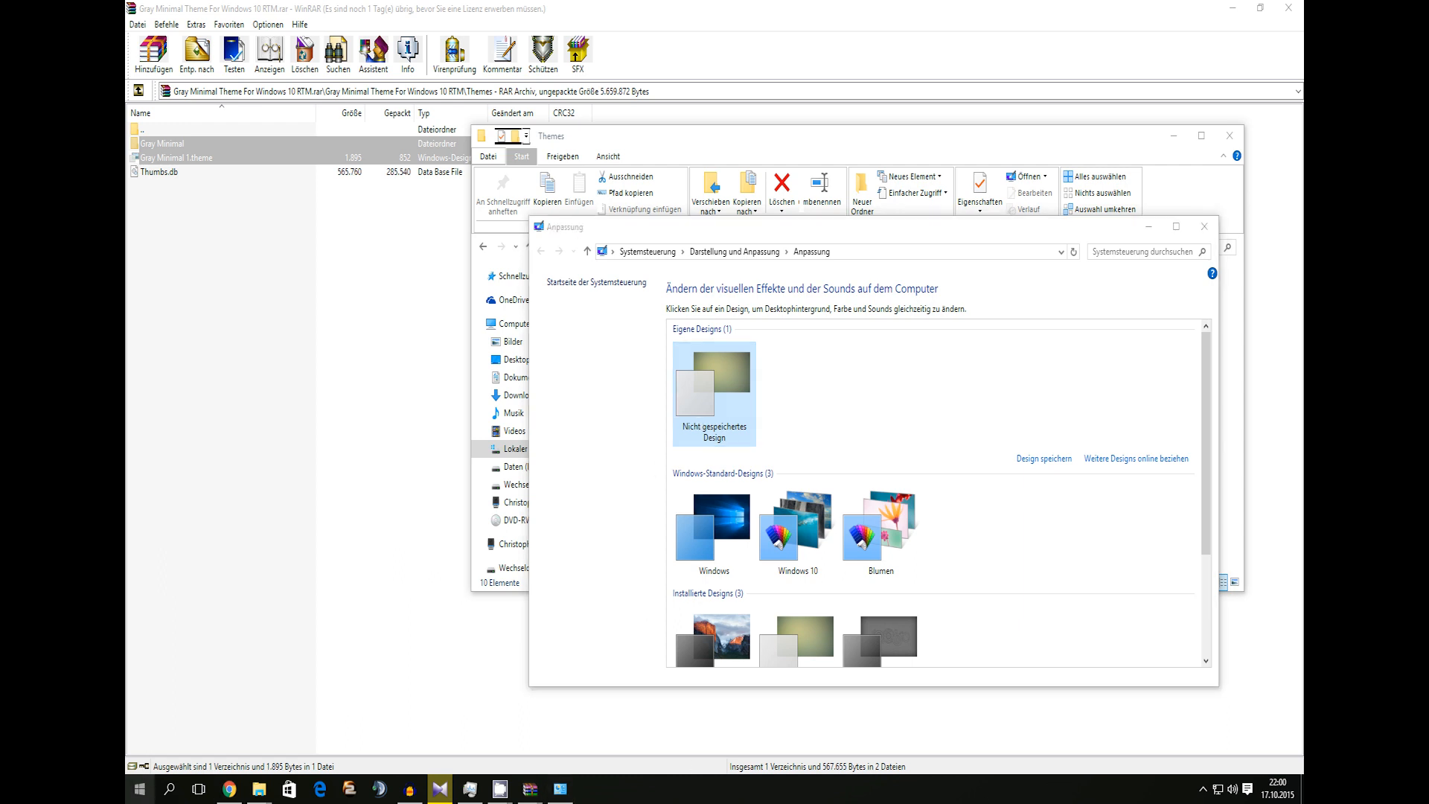
{"action": "mouse_move", "coordinate": [713, 473]}
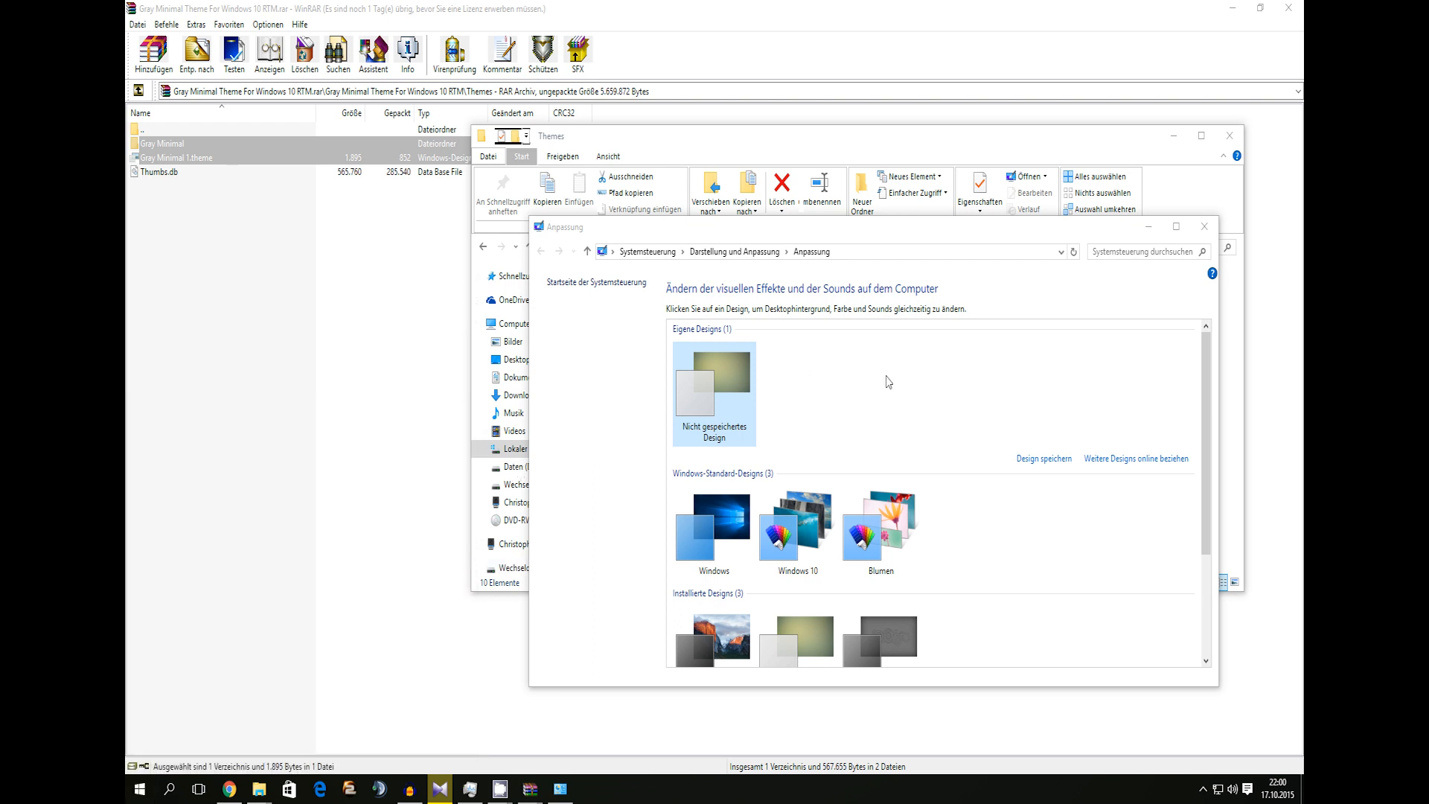
{"action": "mouse_move", "coordinate": [777, 392]}
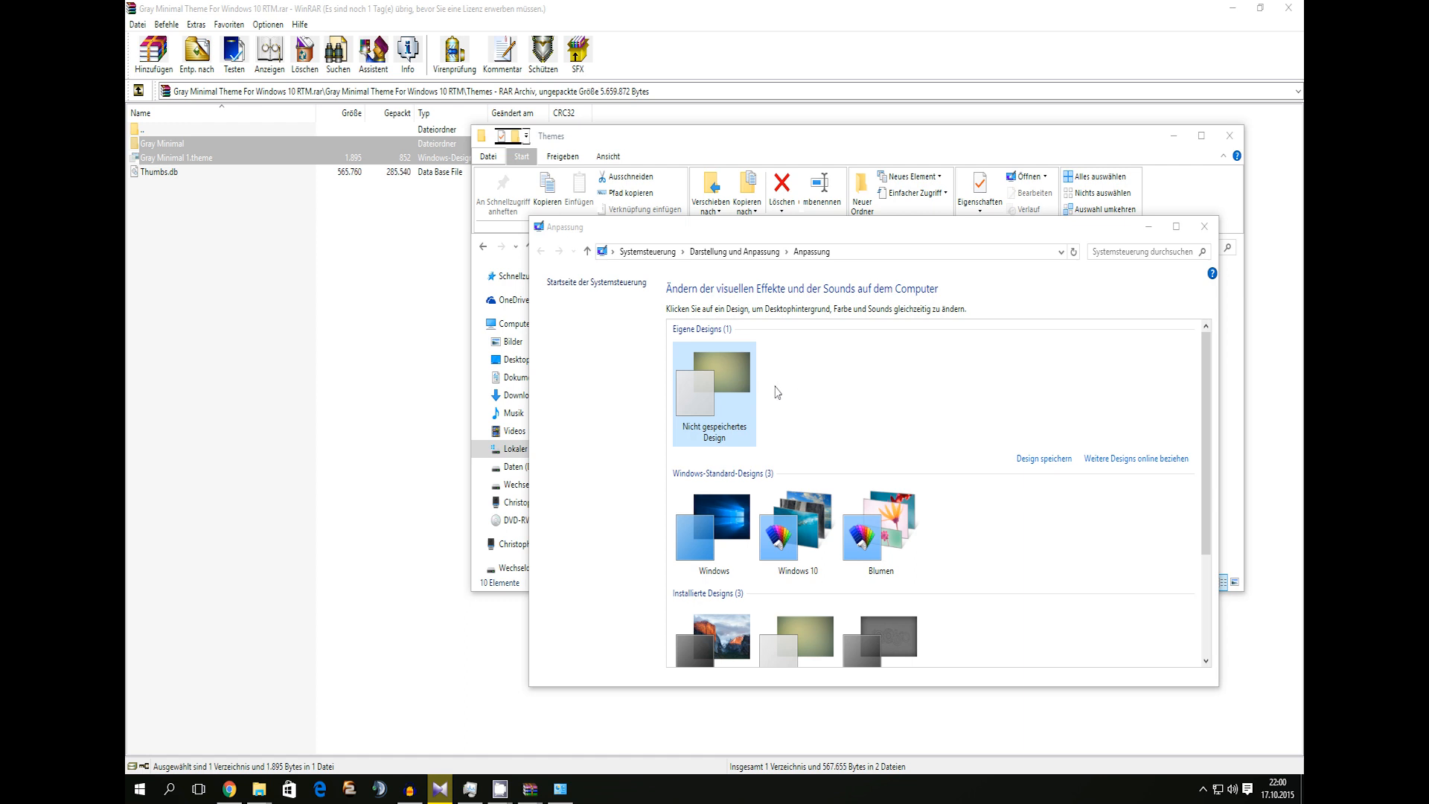
{"action": "mouse_move", "coordinate": [848, 375]}
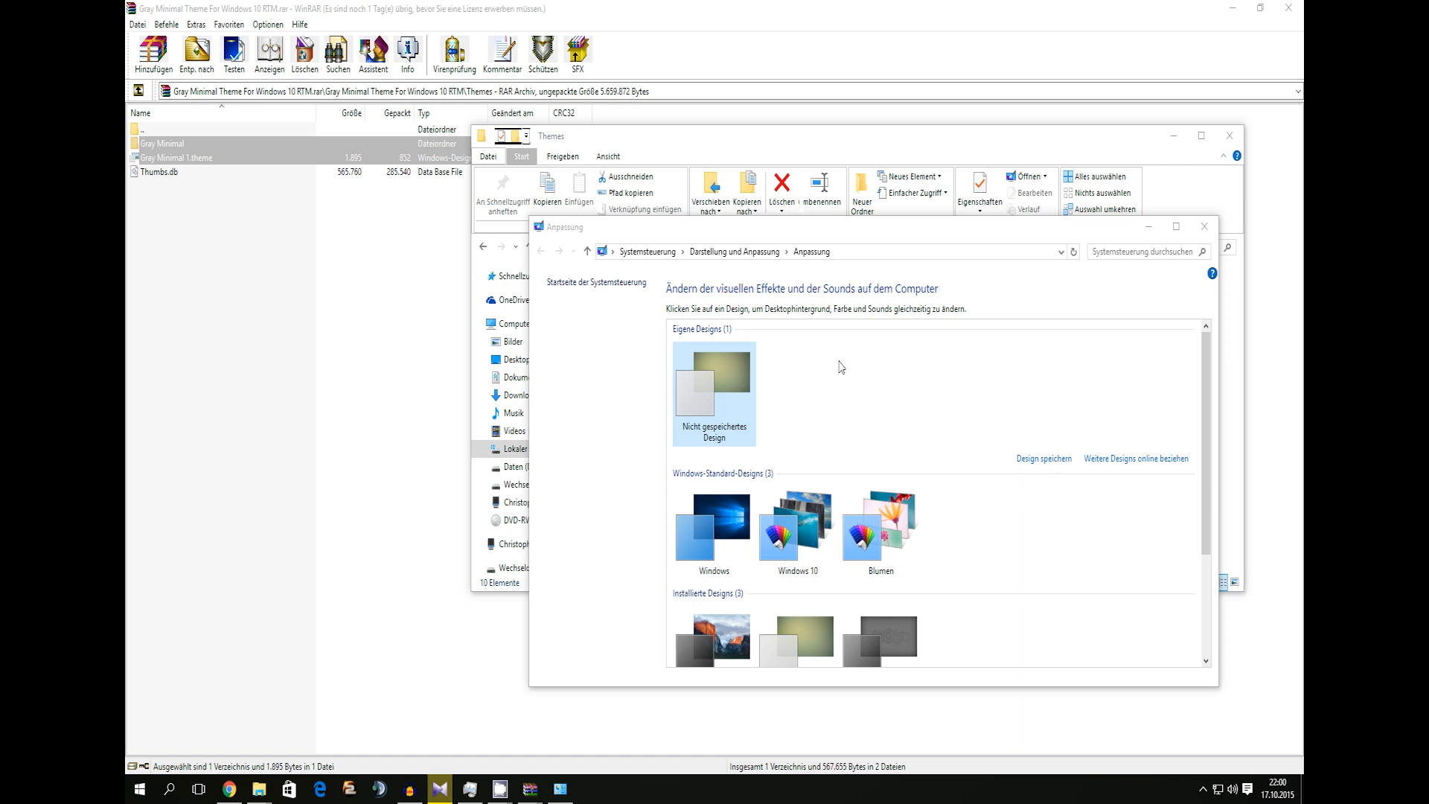
{"action": "mouse_move", "coordinate": [774, 372]}
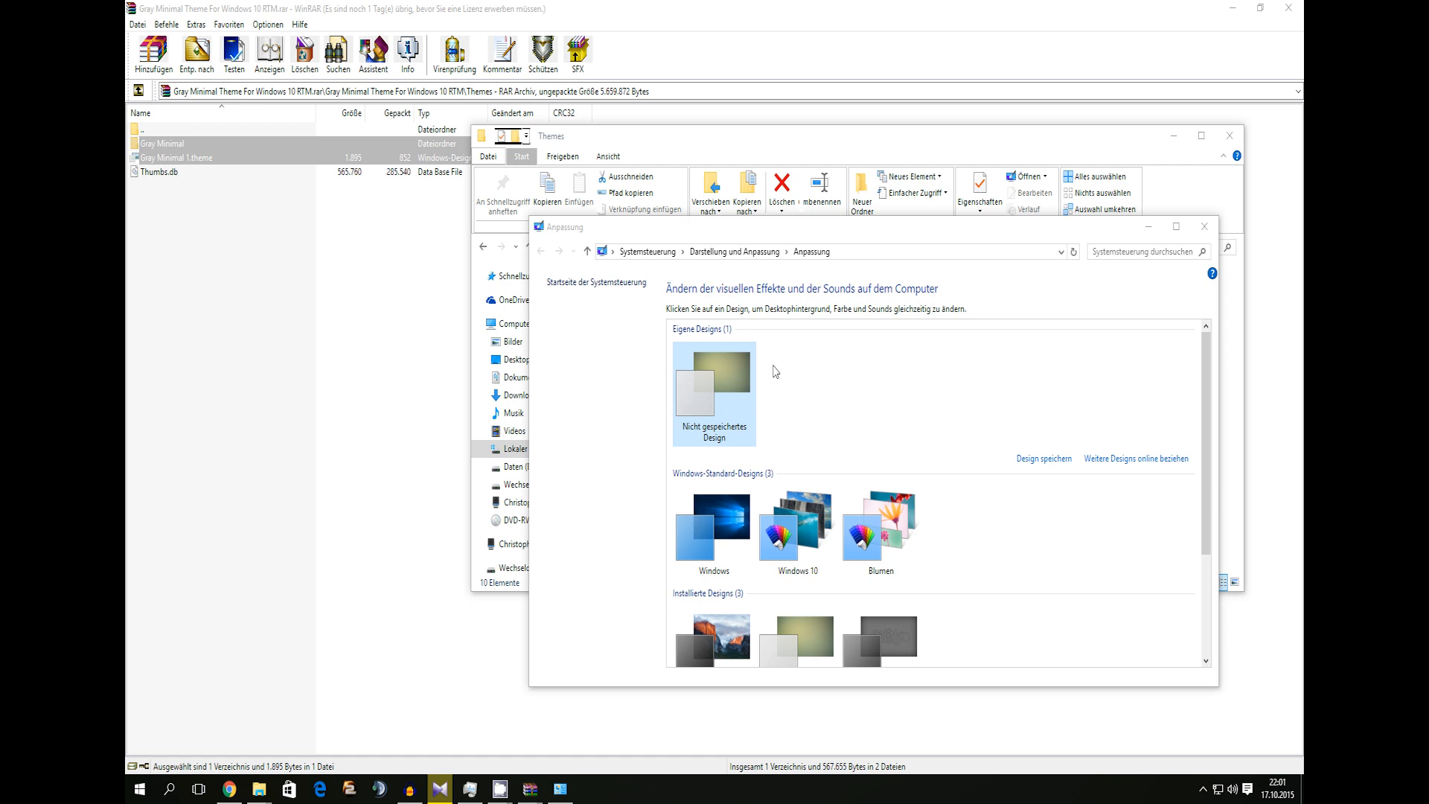
{"action": "mouse_move", "coordinate": [777, 371]}
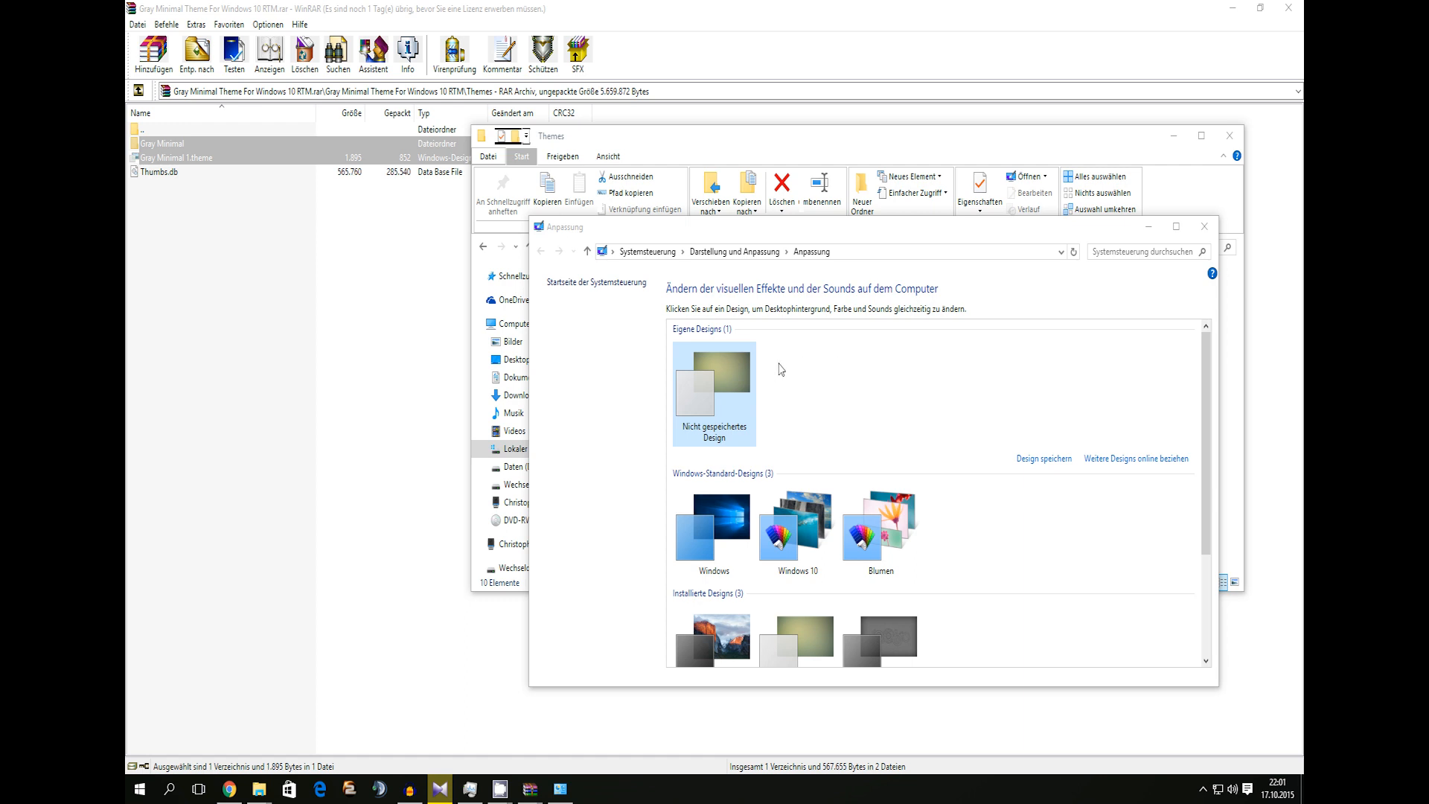